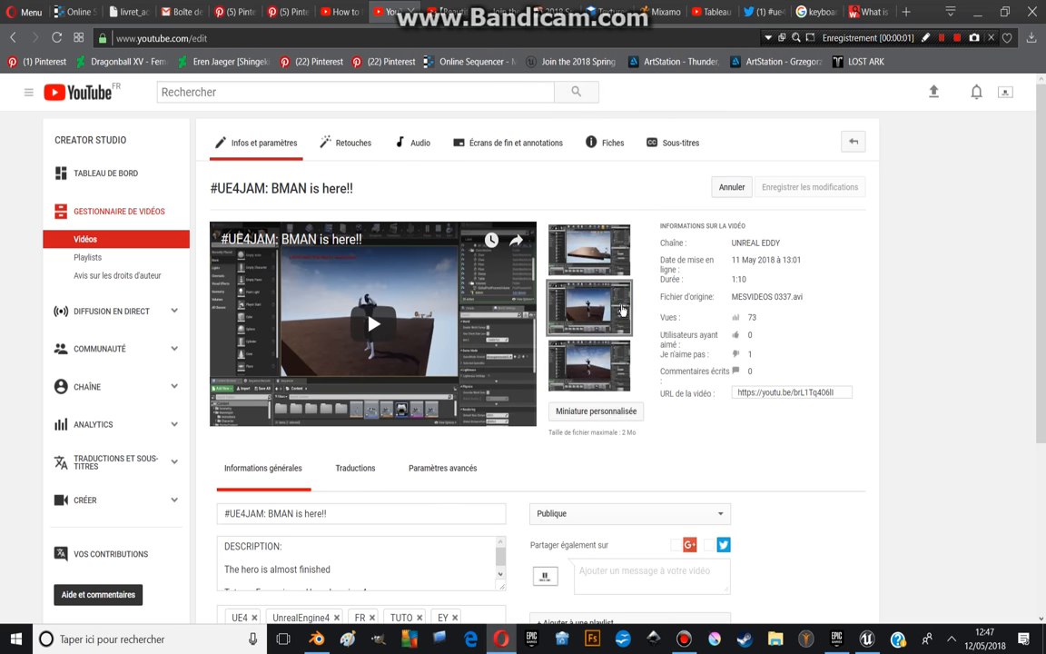
{"action": "mouse_move", "coordinate": [726, 480]}
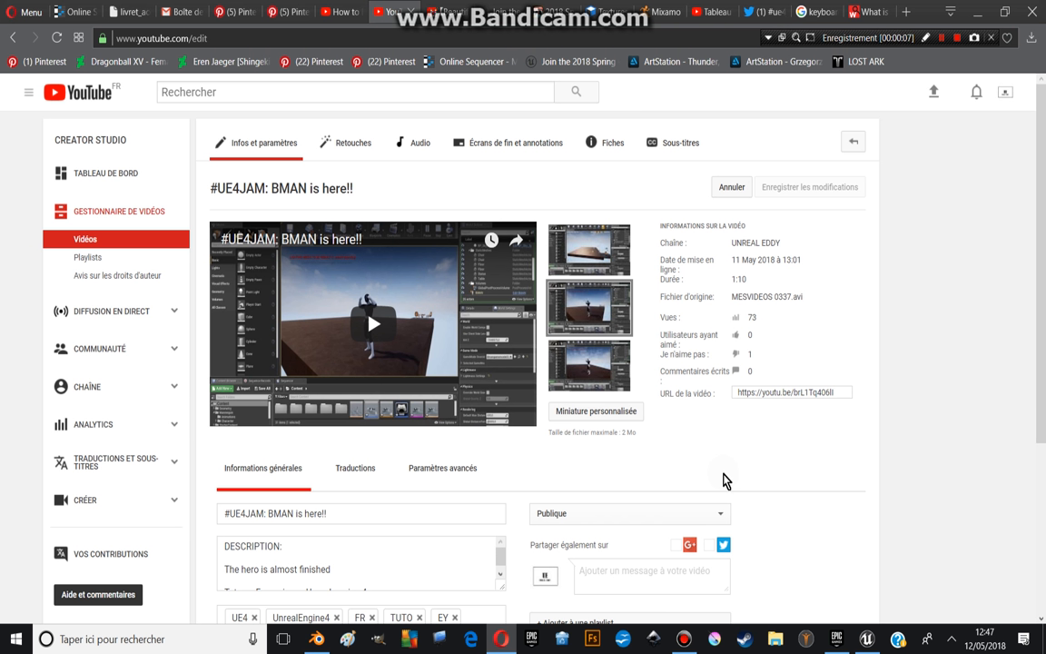
{"action": "mouse_move", "coordinate": [712, 498]}
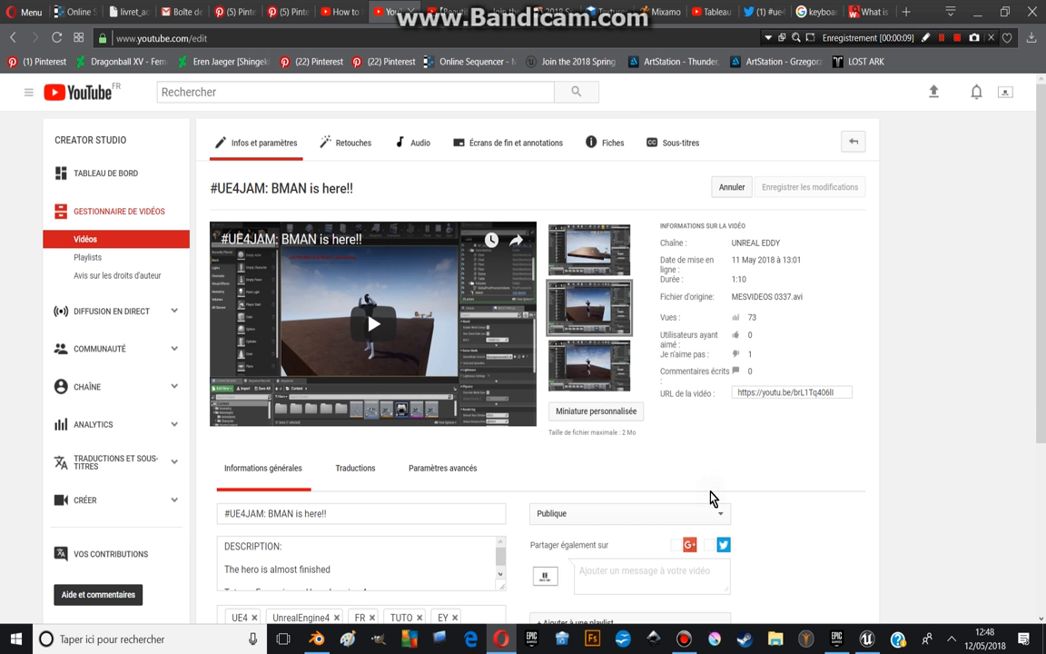
{"action": "mouse_move", "coordinate": [708, 490]}
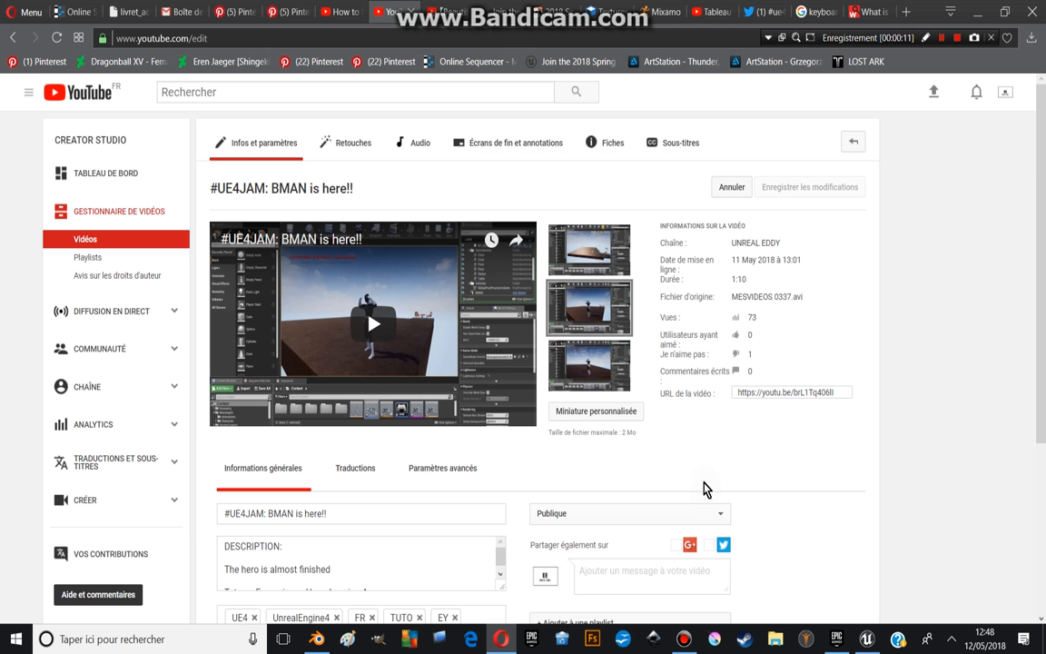
{"action": "mouse_move", "coordinate": [909, 584]}
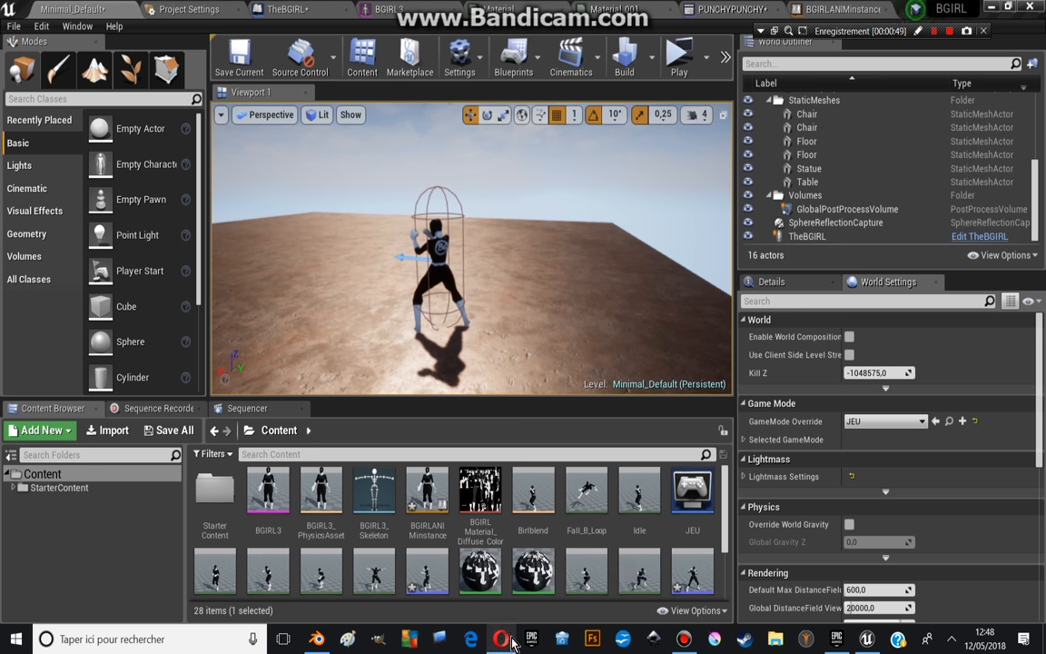
{"action": "mouse_move", "coordinate": [501, 639]}
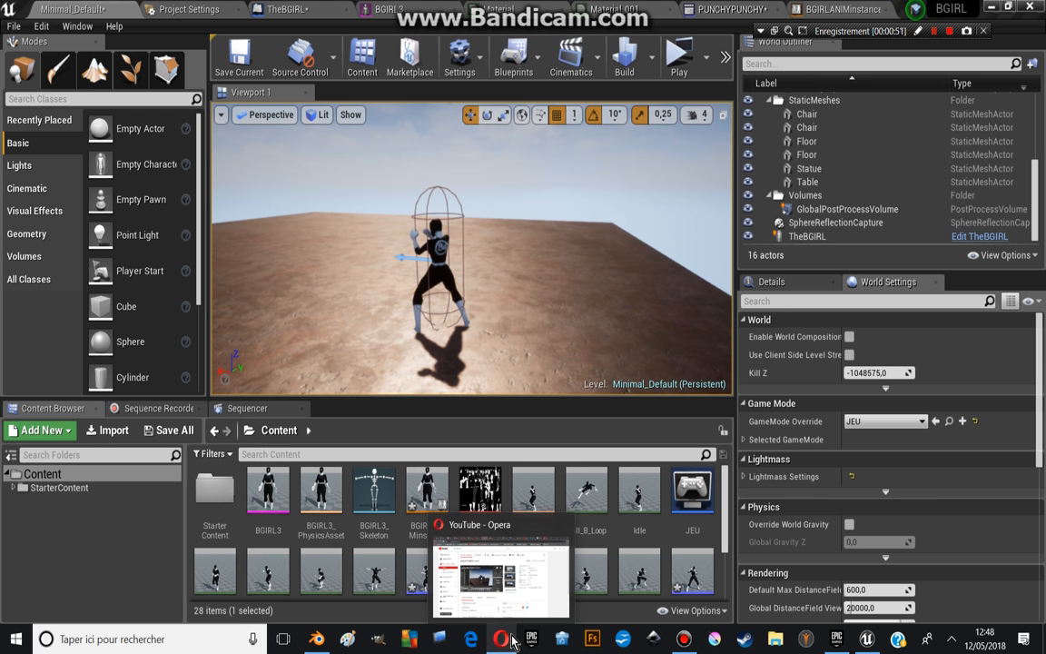
- Bring the YouTube Studio edit page for the BMAN video back up from the taskbar
{"action": "left_click", "coordinate": [501, 639]}
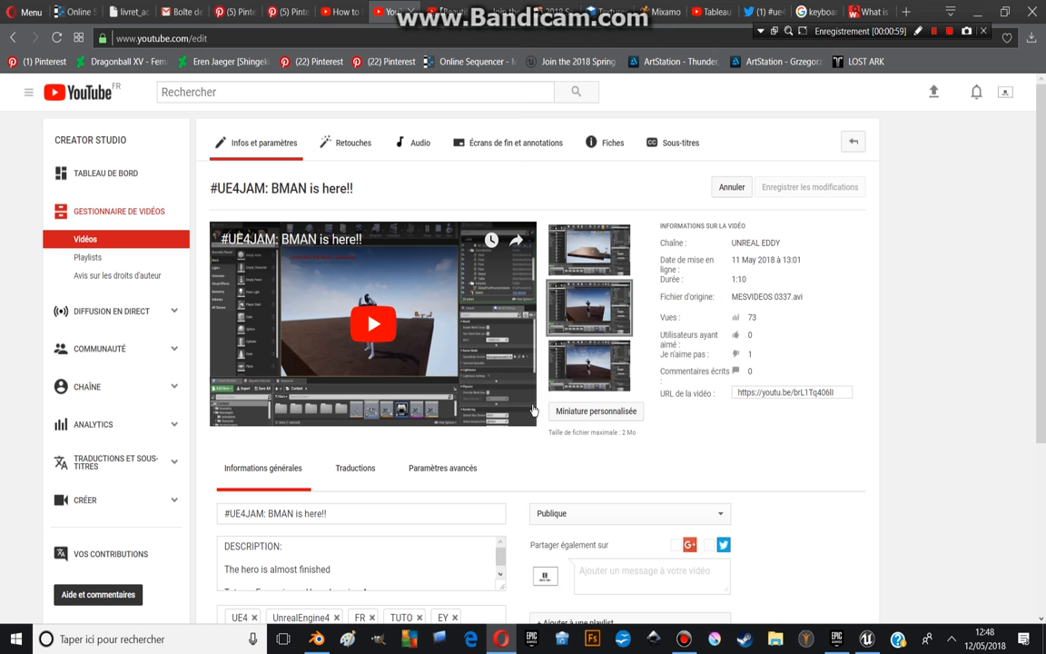
{"action": "mouse_move", "coordinate": [447, 329]}
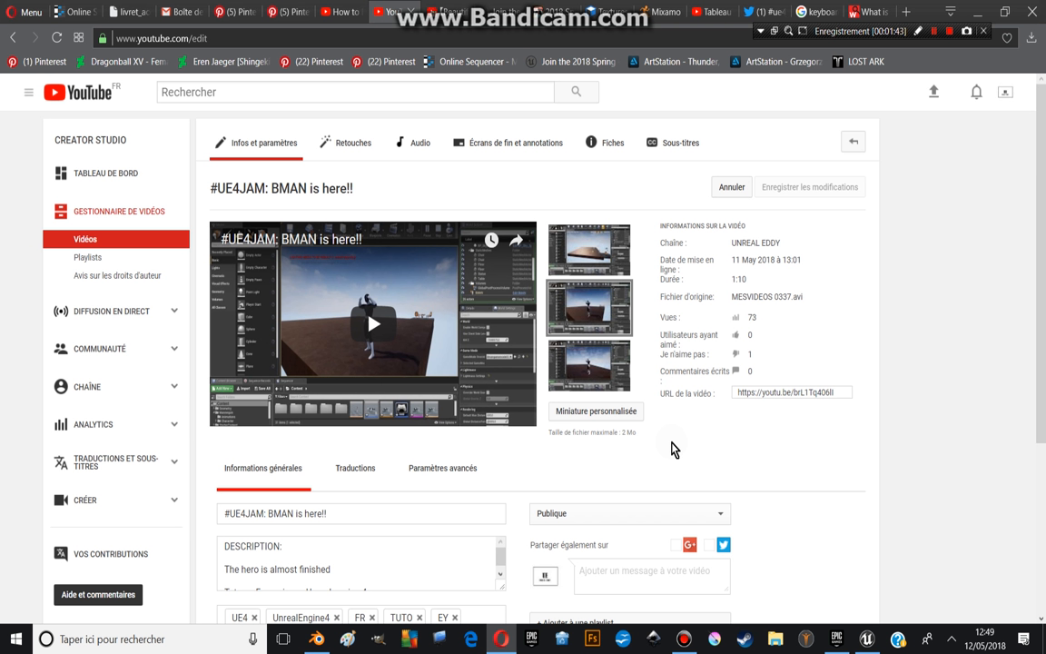
{"action": "mouse_move", "coordinate": [890, 570]}
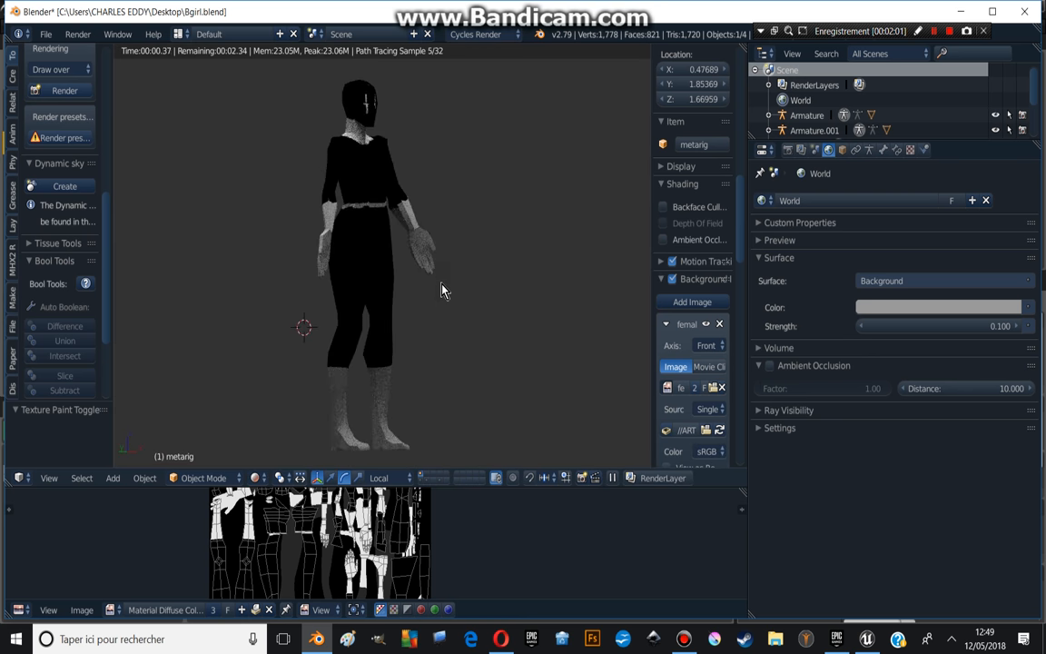
{"action": "mouse_move", "coordinate": [370, 354]}
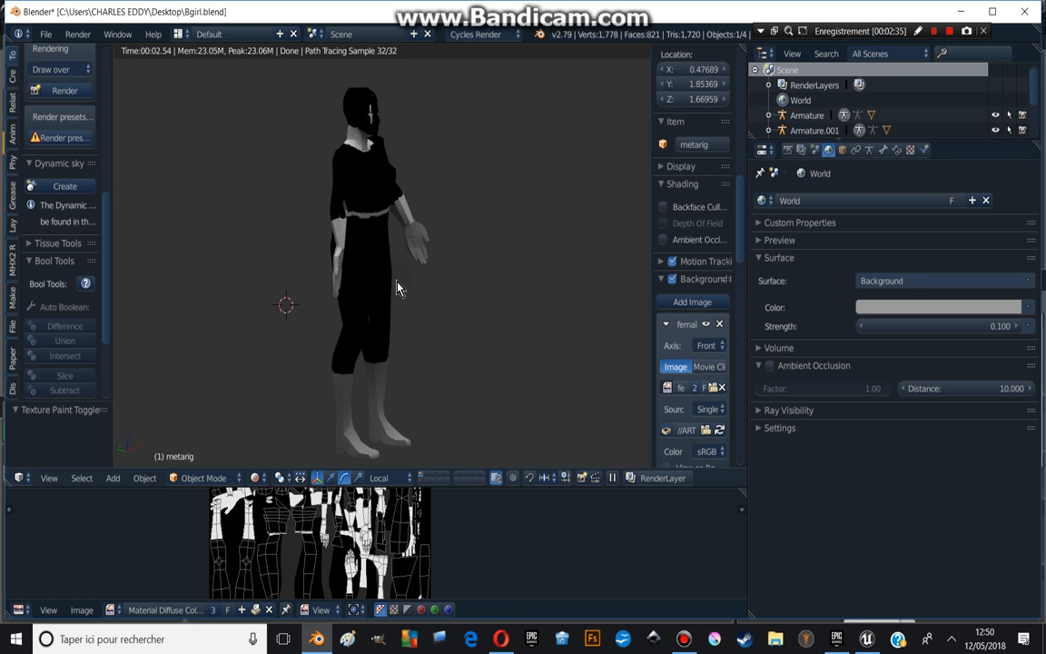
{"action": "mouse_move", "coordinate": [454, 274]}
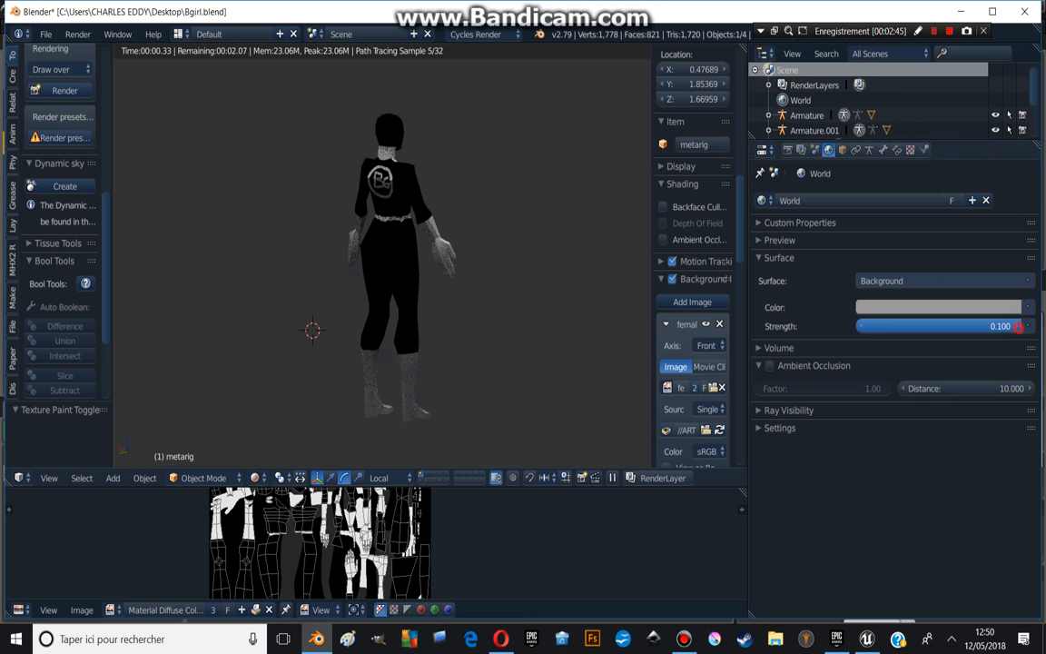
- Orbit the BGIRL render to see the character's back, then return to the Unreal editor
{"action": "left_click_drag", "start_coordinate": [899, 327], "coordinate": [999, 327]}
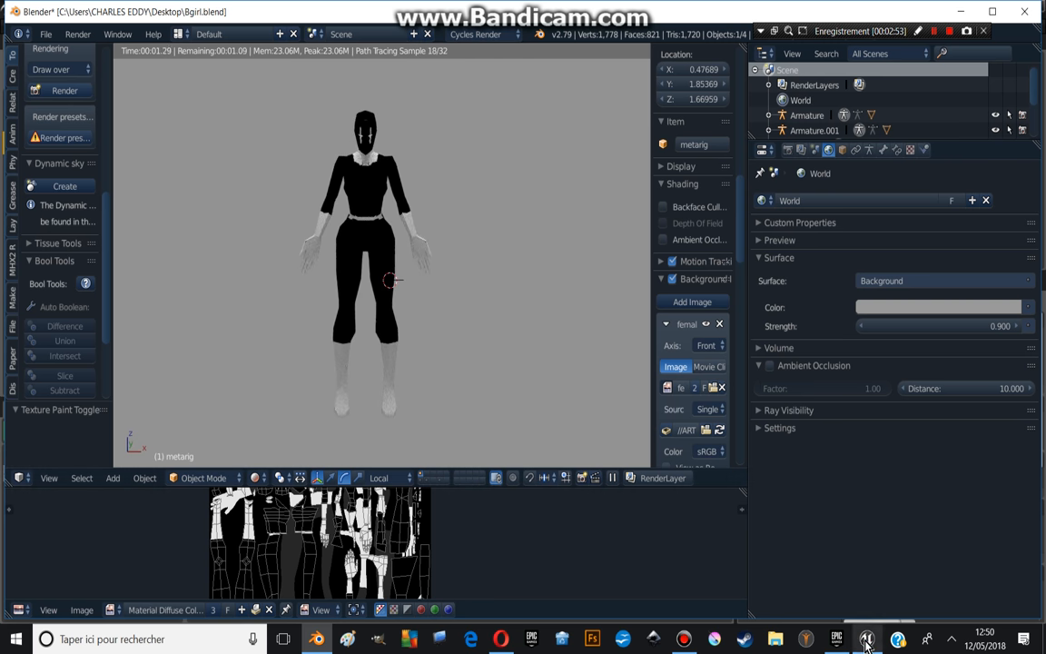
{"action": "left_click", "coordinate": [867, 640]}
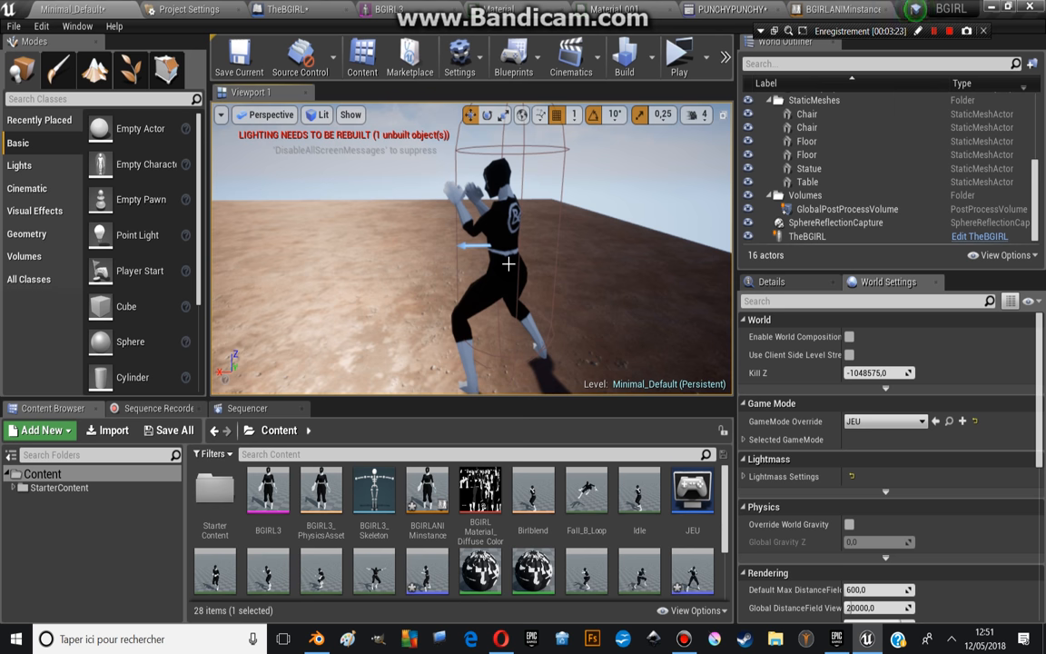
{"action": "mouse_move", "coordinate": [548, 266]}
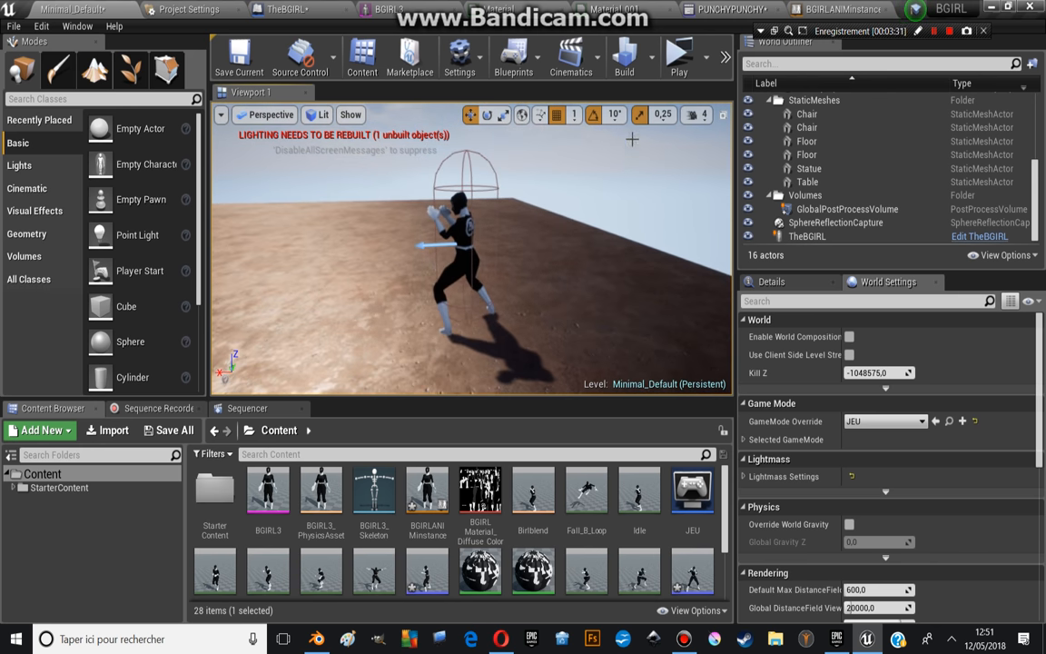
- Show TheBGIRL character blueprint's Event Graph
{"action": "left_click", "coordinate": [300, 9]}
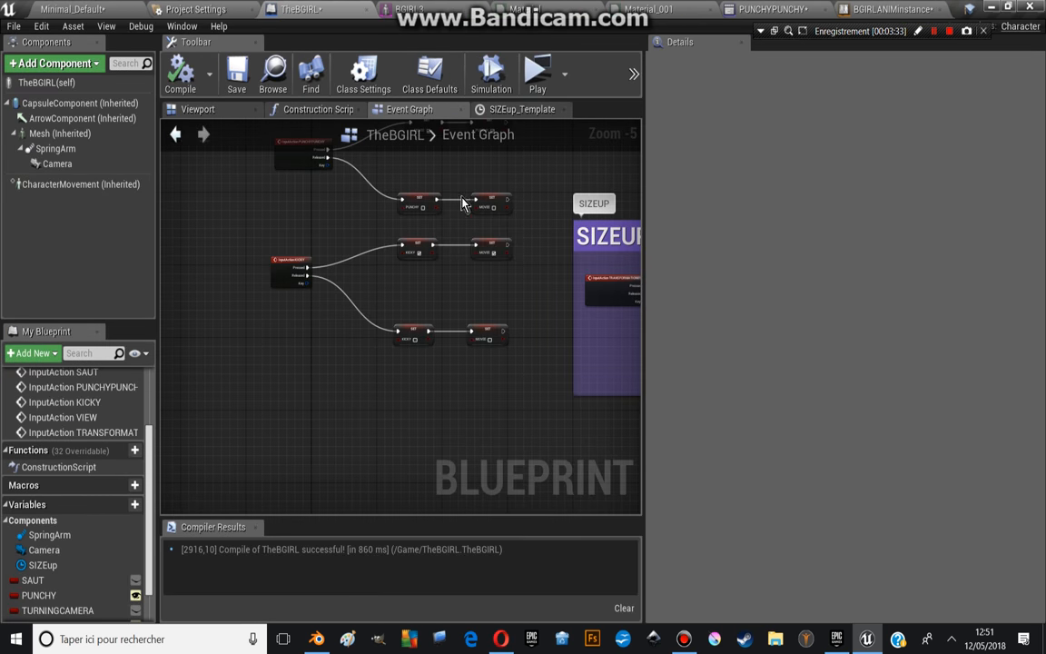
- Review the CAMERATURAROUND camera-toggle logic, then view the character's components with SpringArm details
{"action": "scroll", "scroll_direction": "down", "scroll_amount": 3}
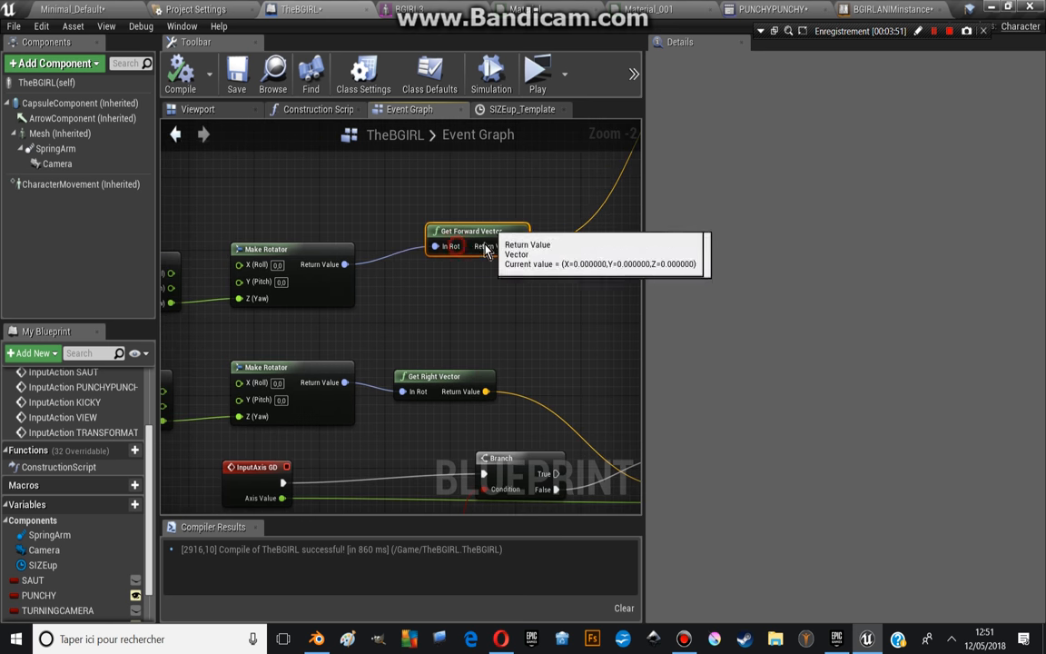
{"action": "scroll", "scroll_direction": "down", "scroll_amount": 3}
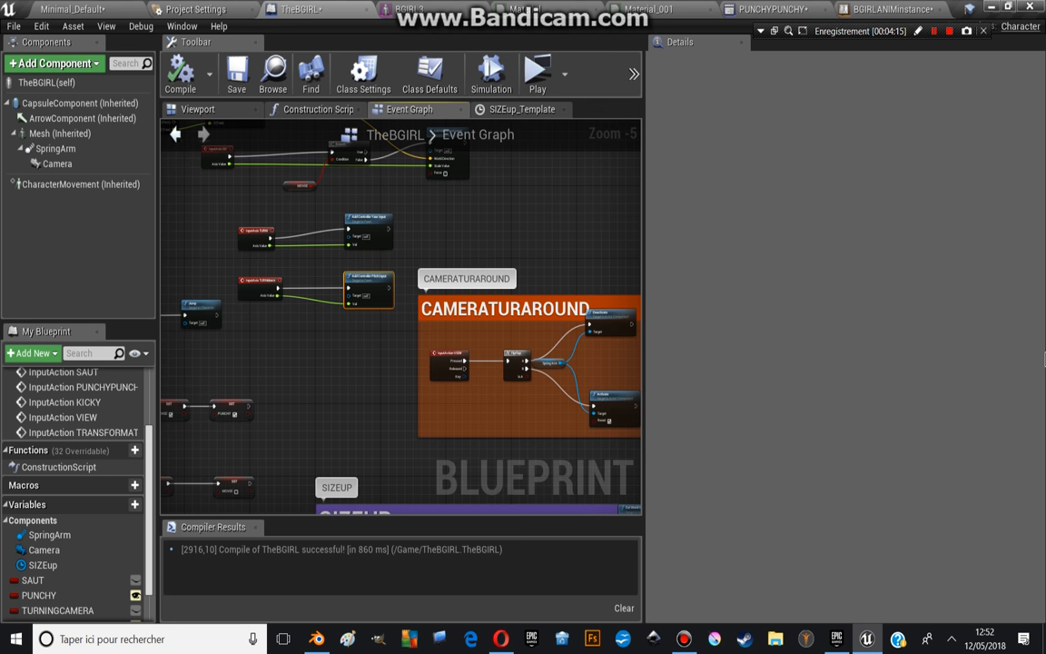
{"action": "mouse_move", "coordinate": [403, 372]}
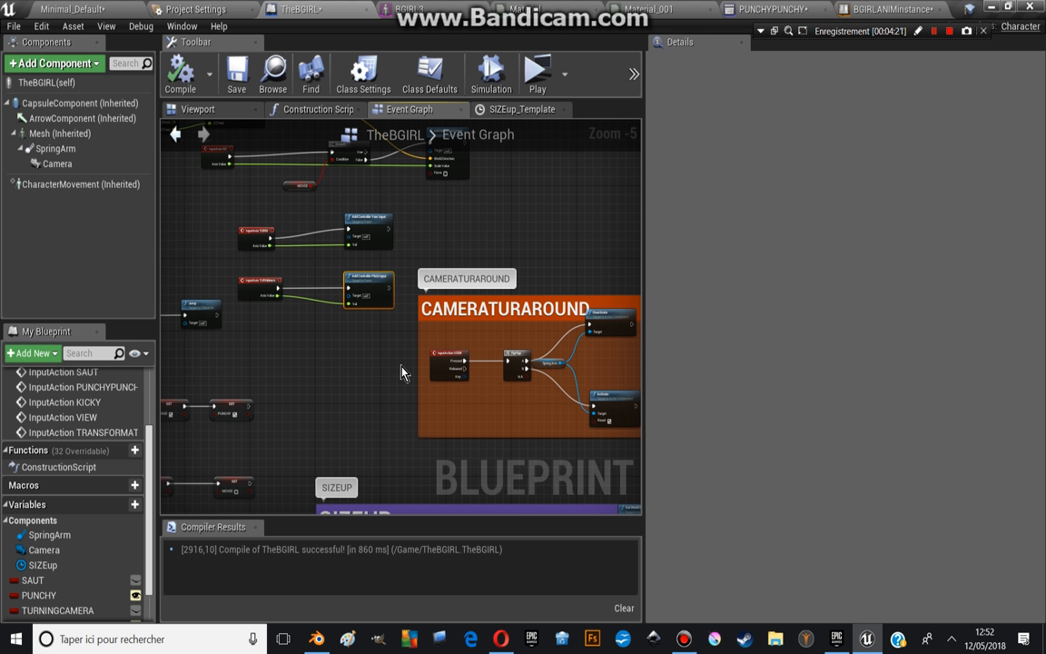
{"action": "mouse_move", "coordinate": [429, 403]}
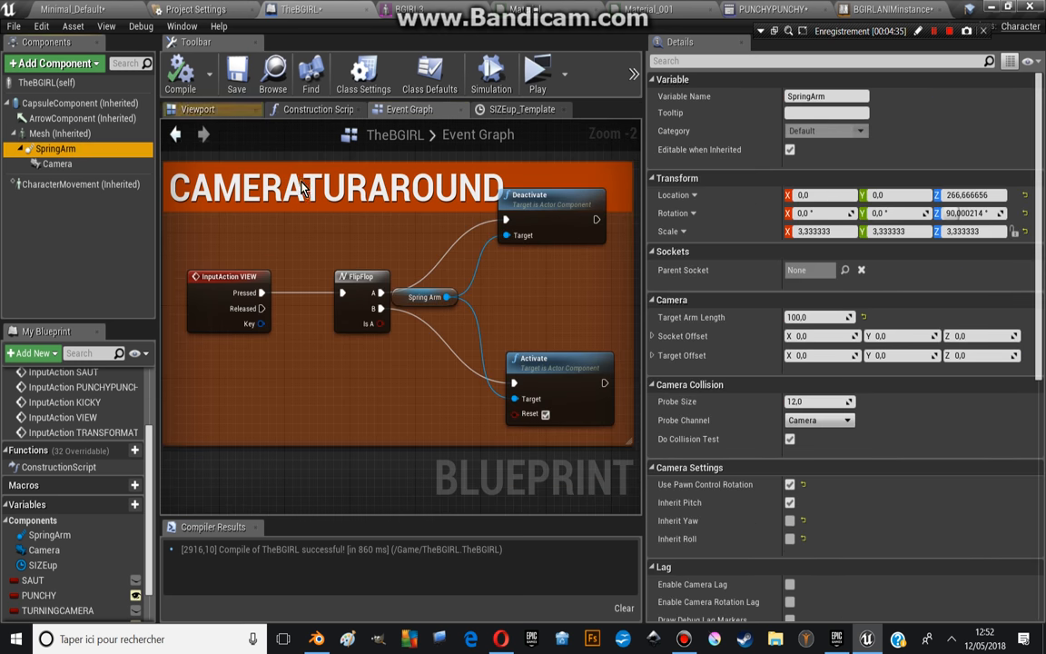
{"action": "left_click", "coordinate": [196, 109]}
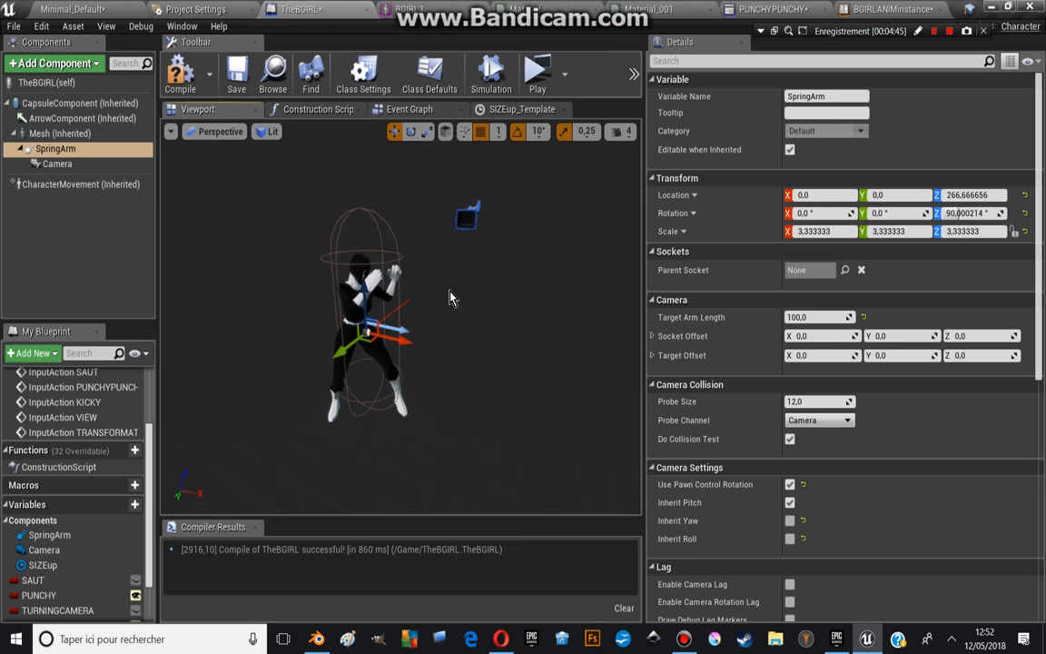
- Move the Camera component out away from the character's body and launch a standalone play test
{"action": "left_click", "coordinate": [57, 164]}
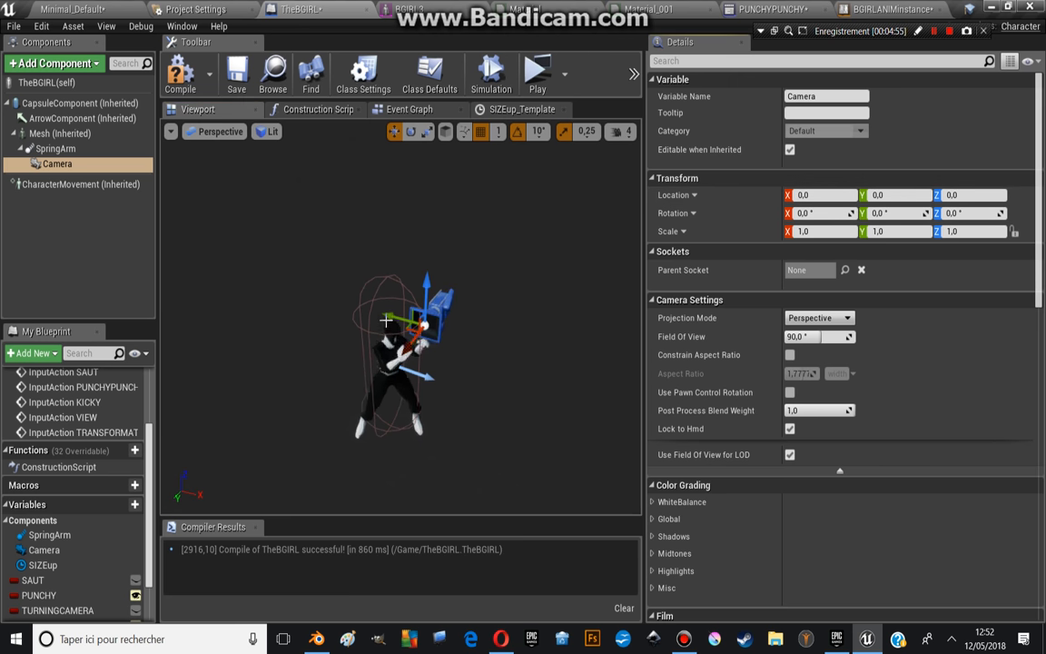
{"action": "left_click_drag", "start_coordinate": [407, 320], "coordinate": [203, 301]}
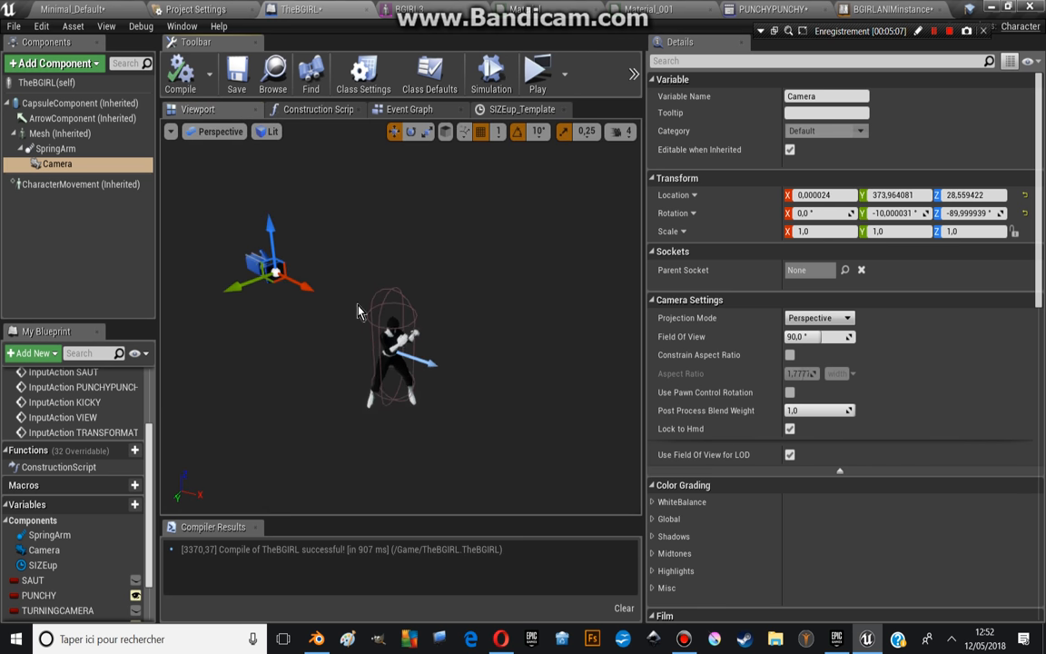
{"action": "left_click", "coordinate": [80, 185]}
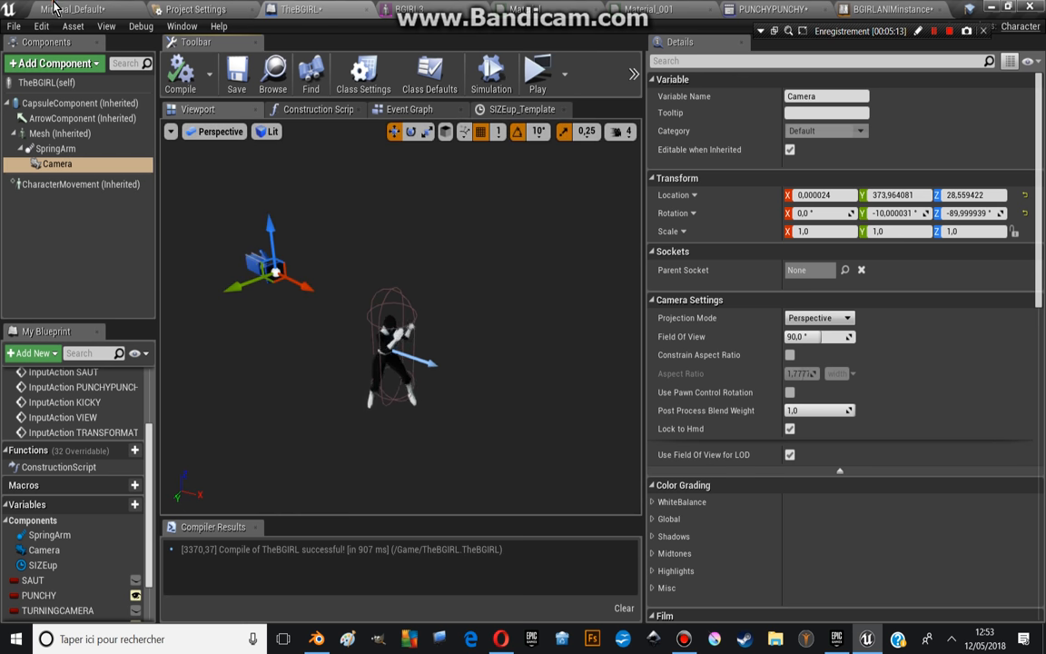
{"action": "left_click", "coordinate": [537, 73]}
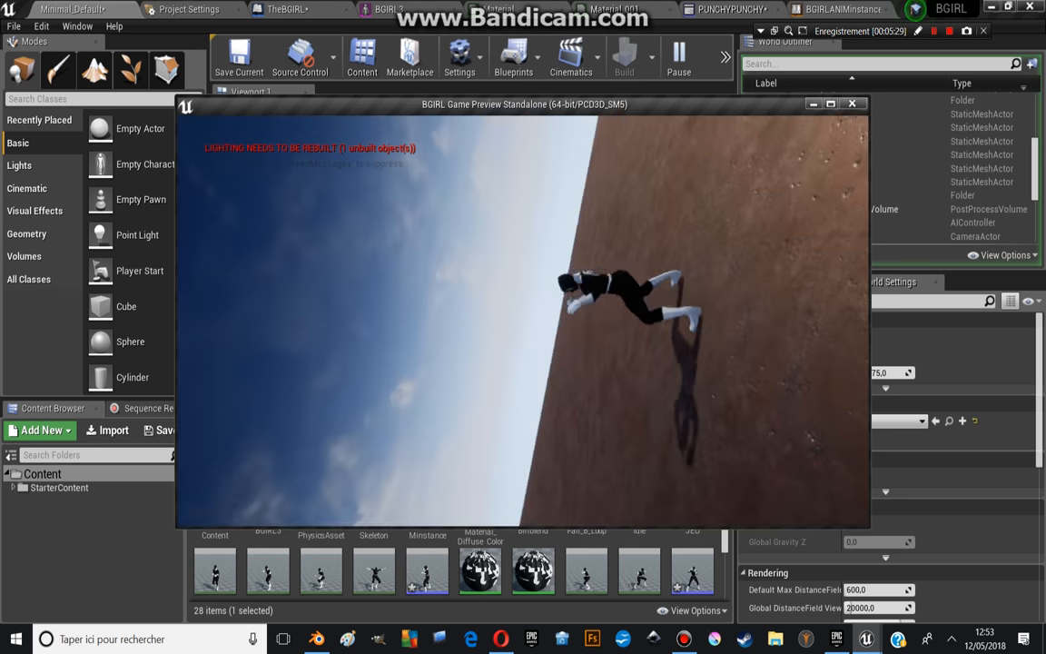
- End the play test and reset the Camera's Location and Rotation to zero on the SpringArm
{"action": "left_click", "coordinate": [852, 102]}
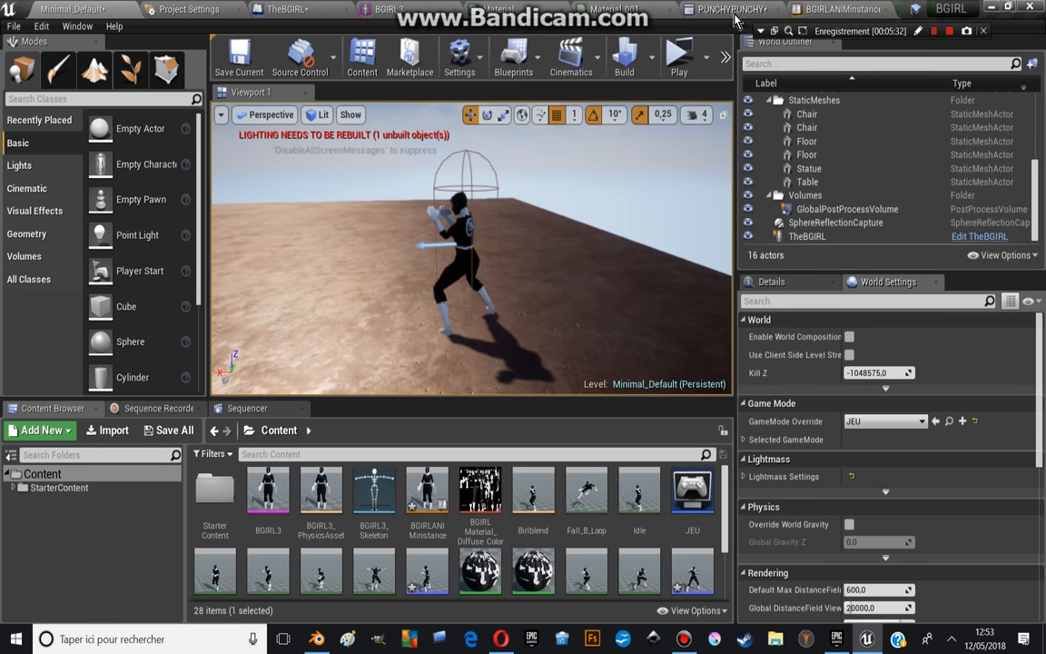
{"action": "left_click", "coordinate": [291, 9]}
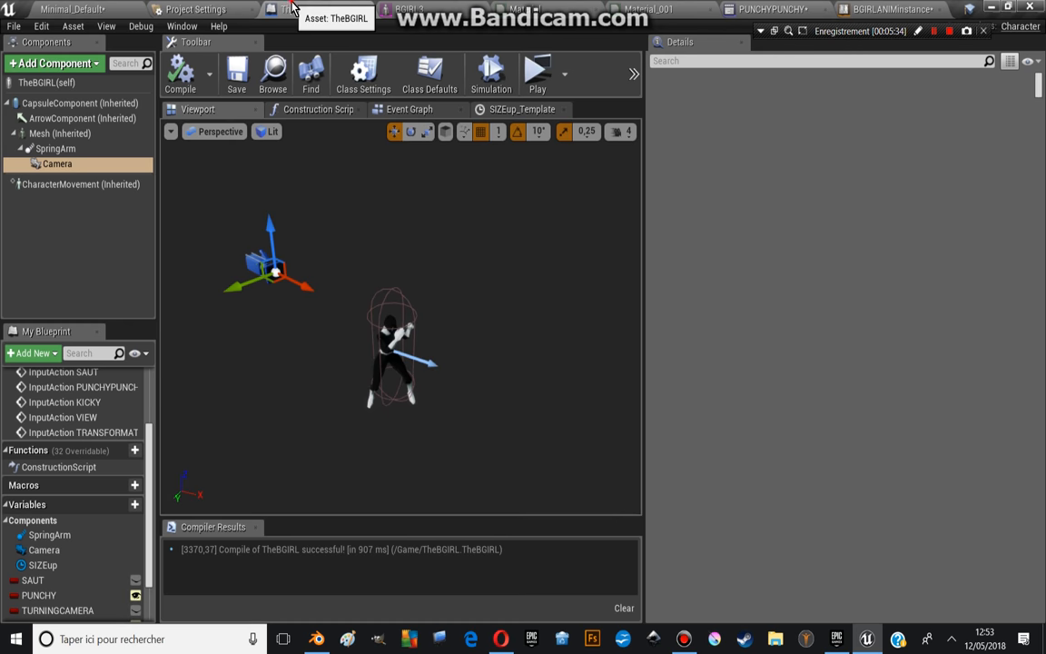
{"action": "left_click", "coordinate": [58, 163]}
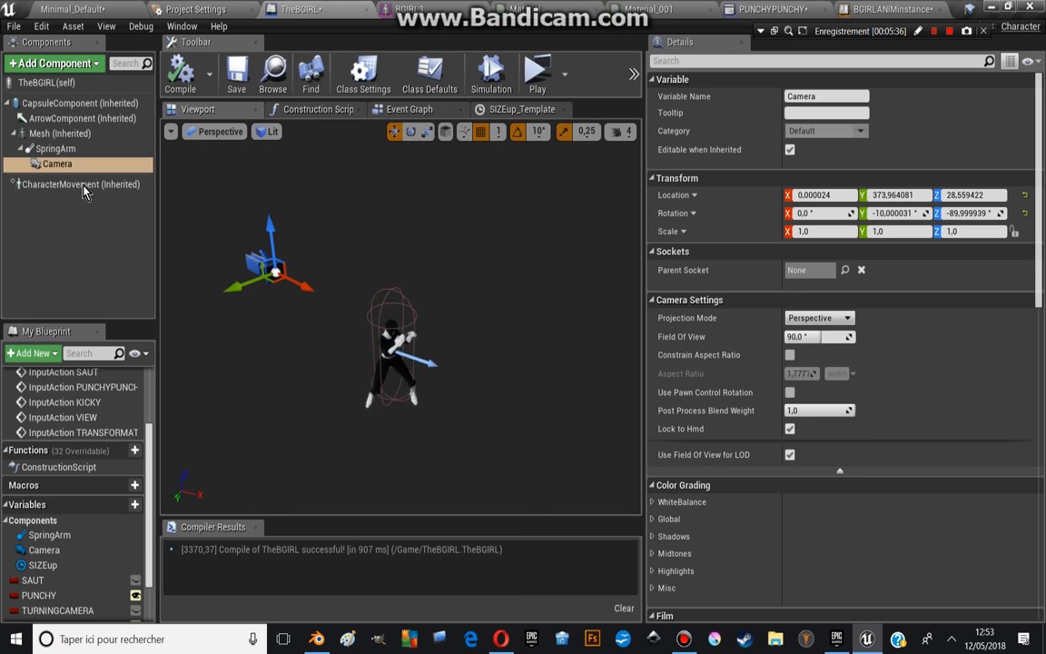
{"action": "left_click", "coordinate": [54, 149]}
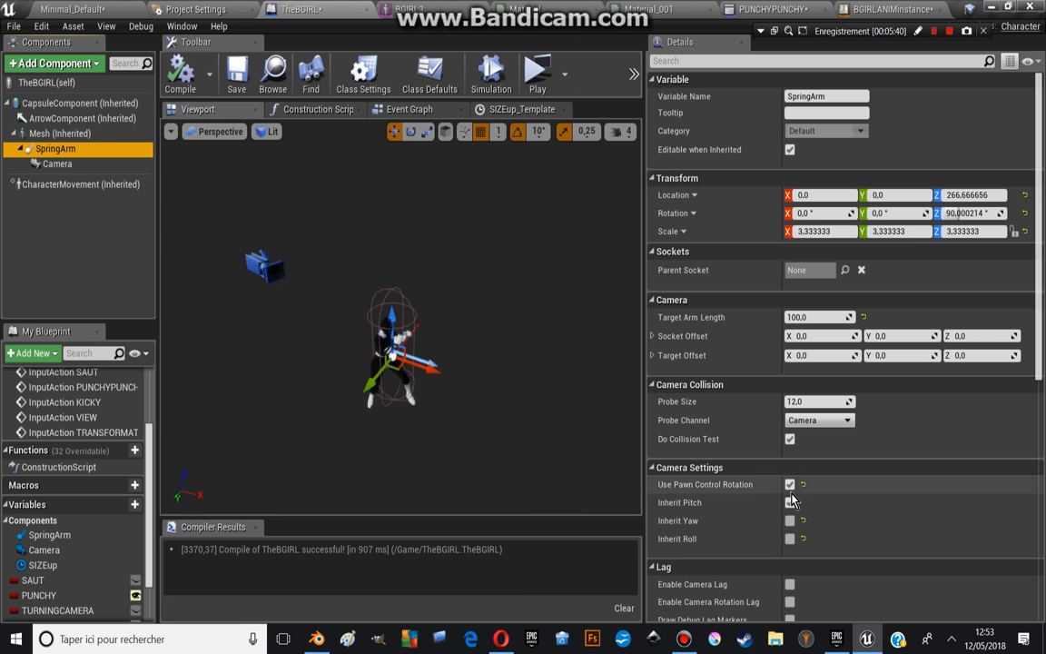
{"action": "left_click", "coordinate": [788, 501]}
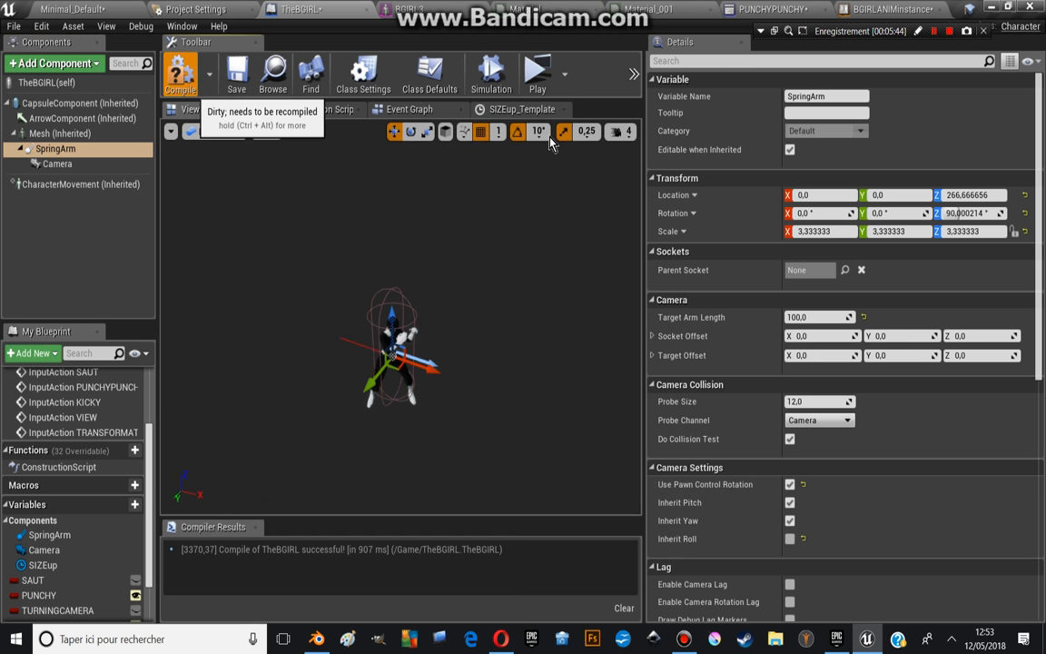
{"action": "left_click", "coordinate": [180, 73]}
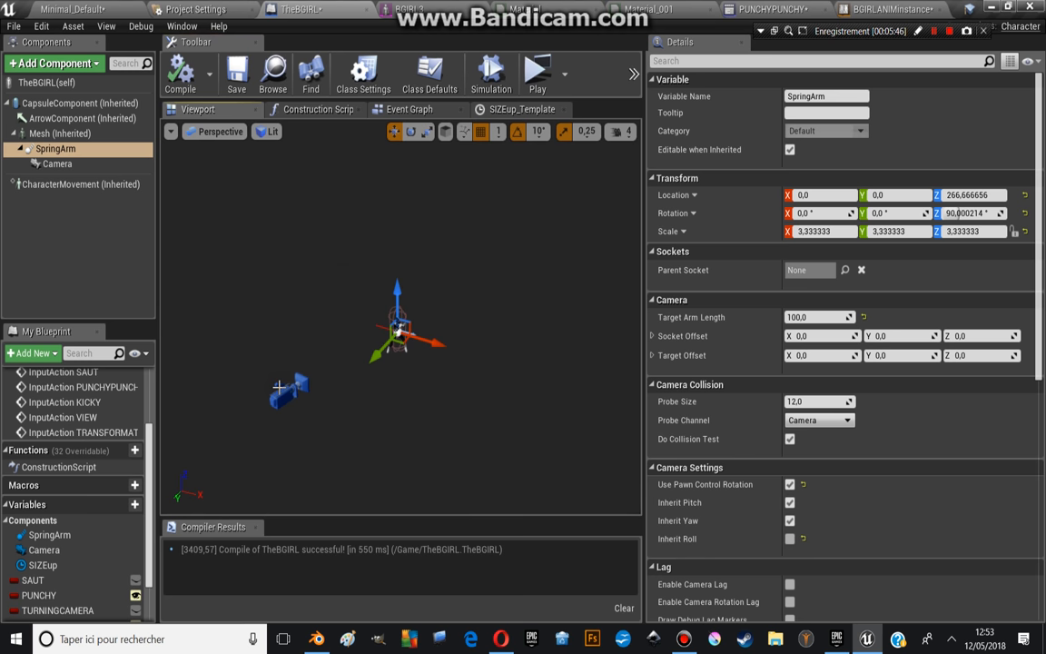
{"action": "left_click", "coordinate": [58, 164]}
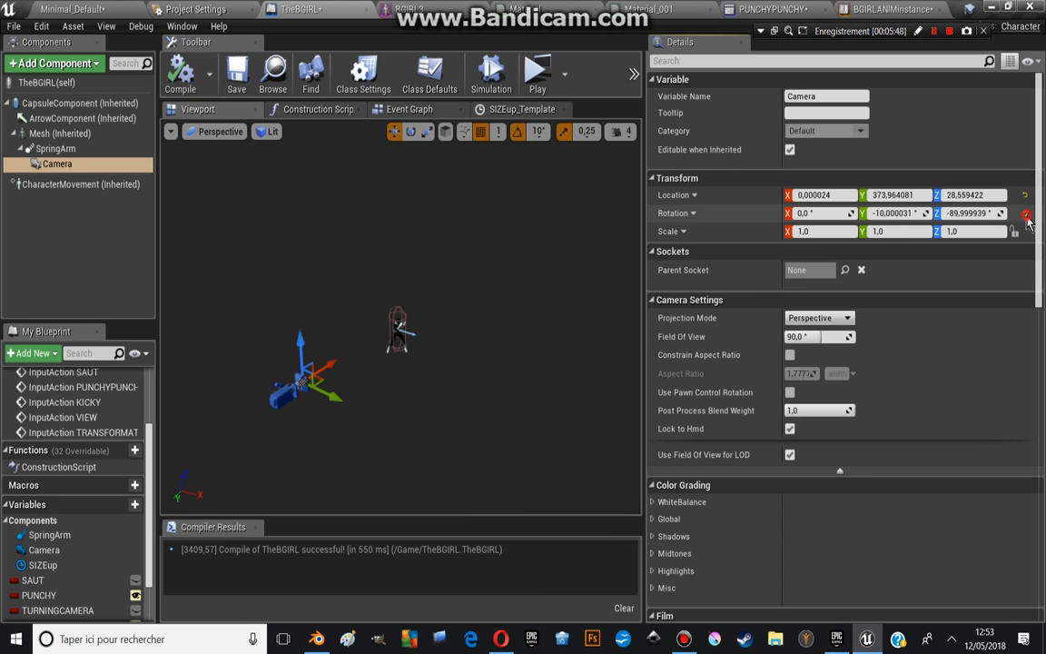
{"action": "left_click", "coordinate": [1026, 214]}
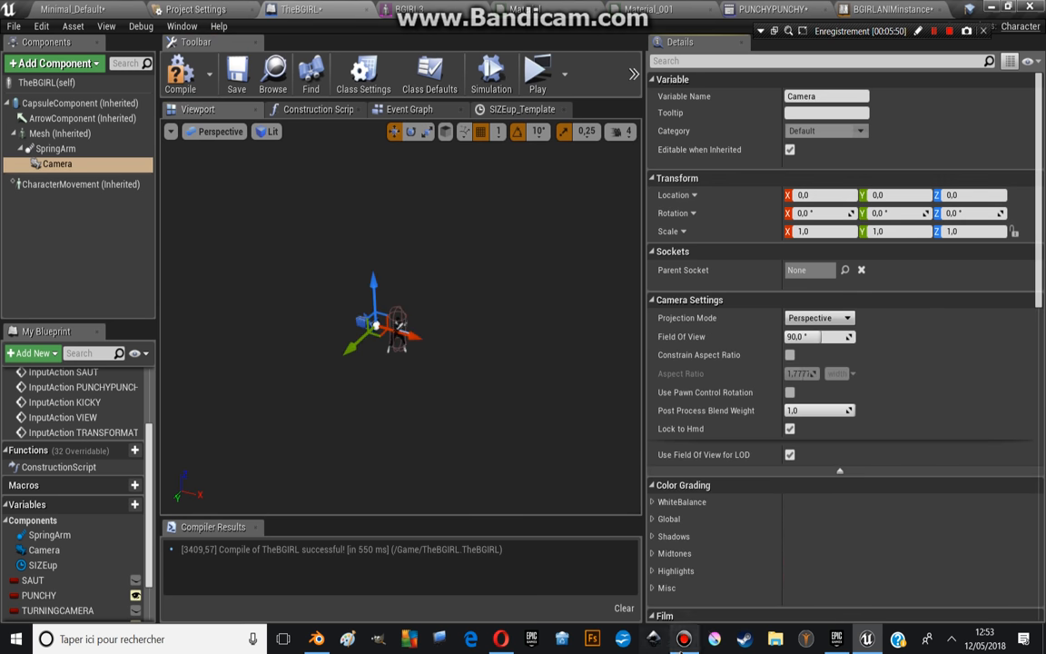
{"action": "mouse_move", "coordinate": [454, 429]}
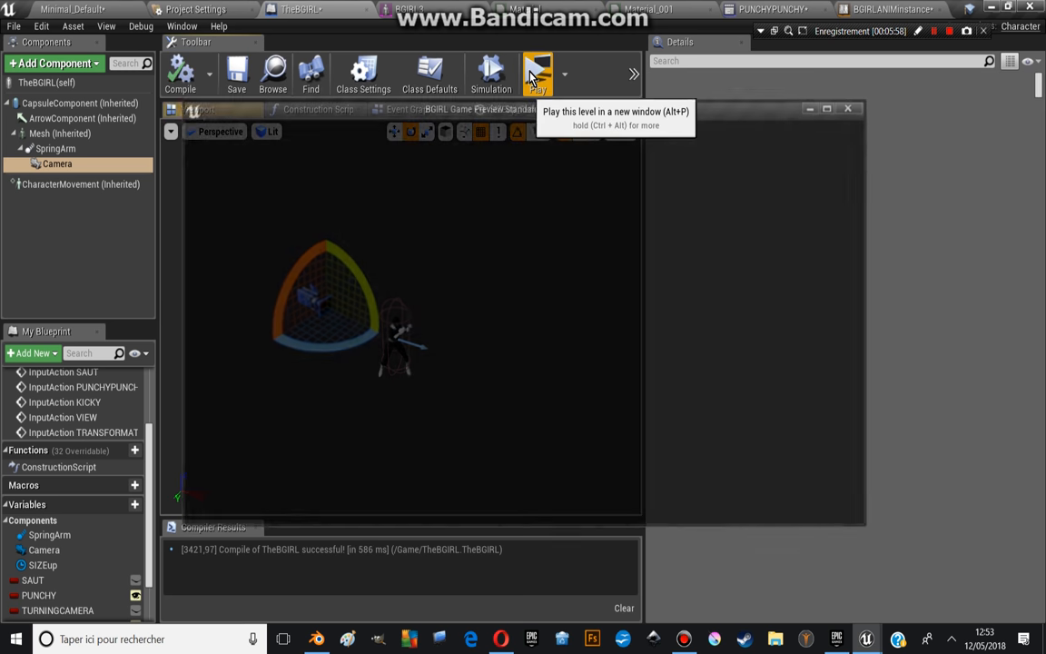
- Play-test the character with the zeroed camera, then stop the test
{"action": "left_click", "coordinate": [538, 73]}
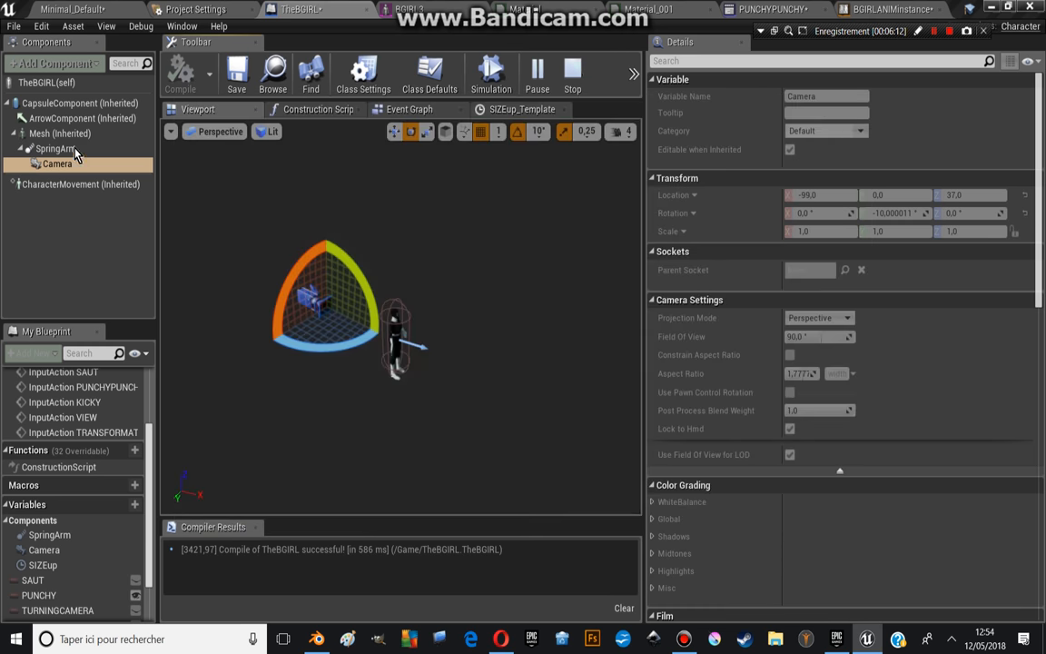
{"action": "left_click", "coordinate": [59, 149]}
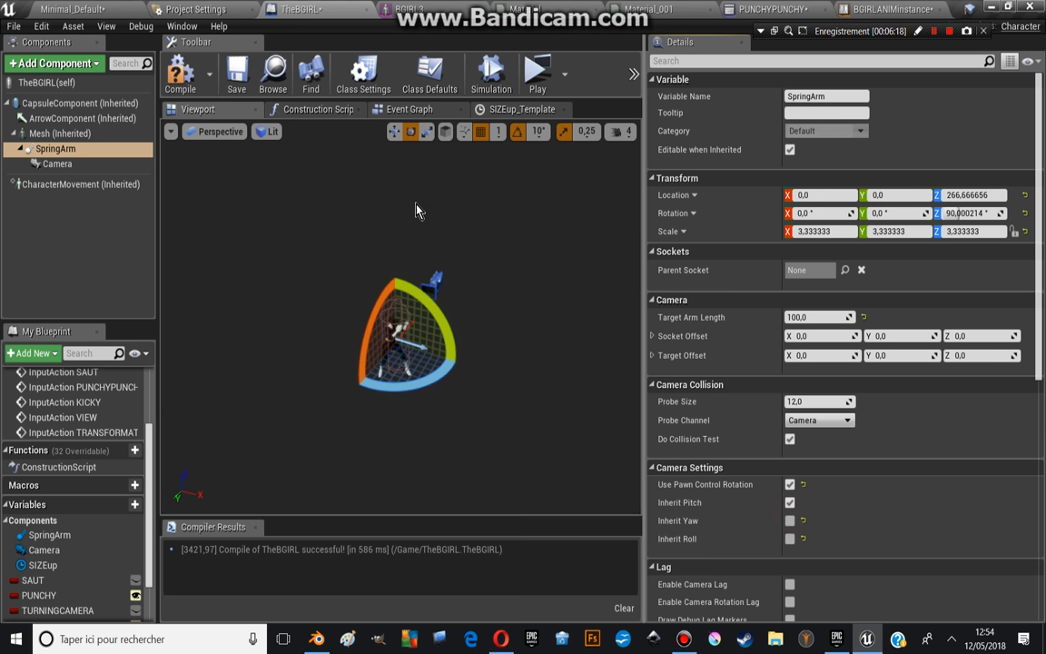
{"action": "mouse_move", "coordinate": [538, 73]}
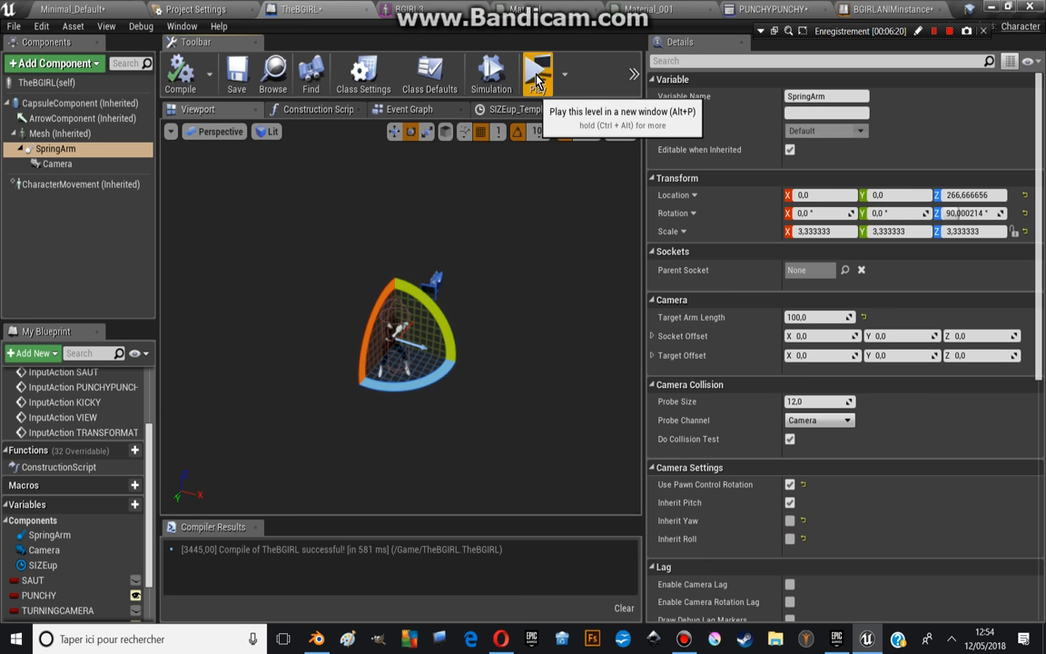
{"action": "left_click", "coordinate": [538, 73]}
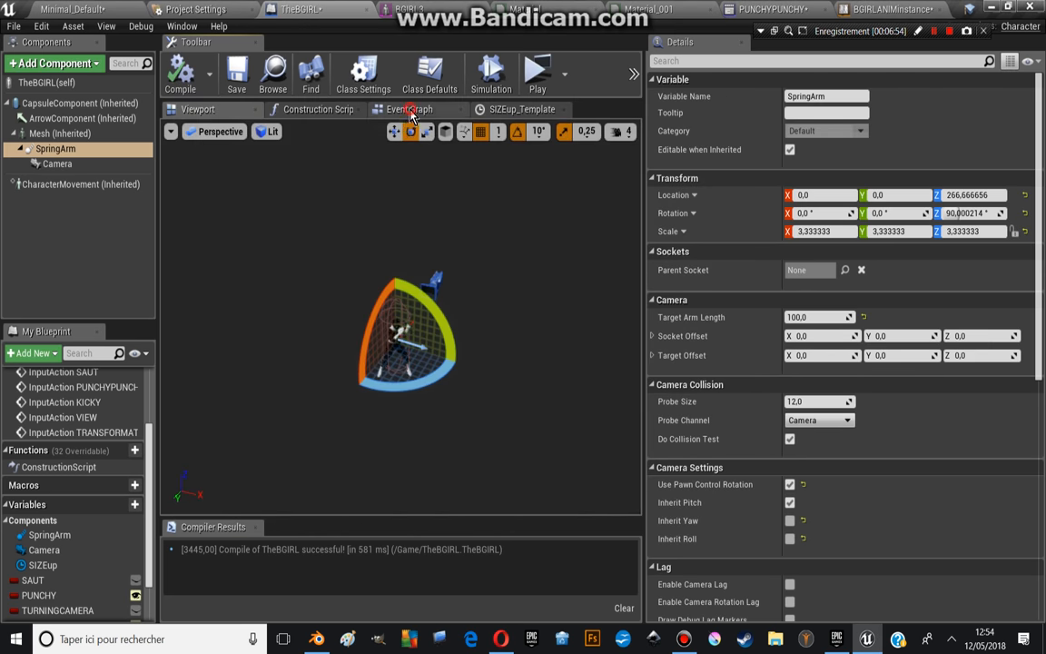
- Show the event graph's TRANSFORMATION input action with its SIZEup timeline nodes
{"action": "left_click", "coordinate": [411, 109]}
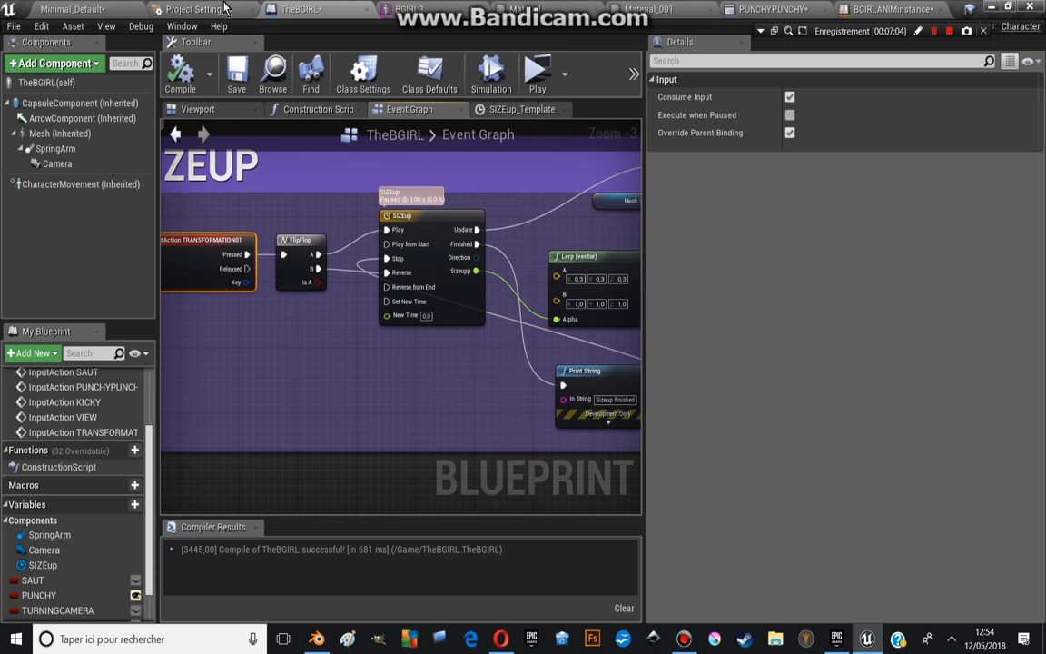
{"action": "mouse_move", "coordinate": [305, 13]}
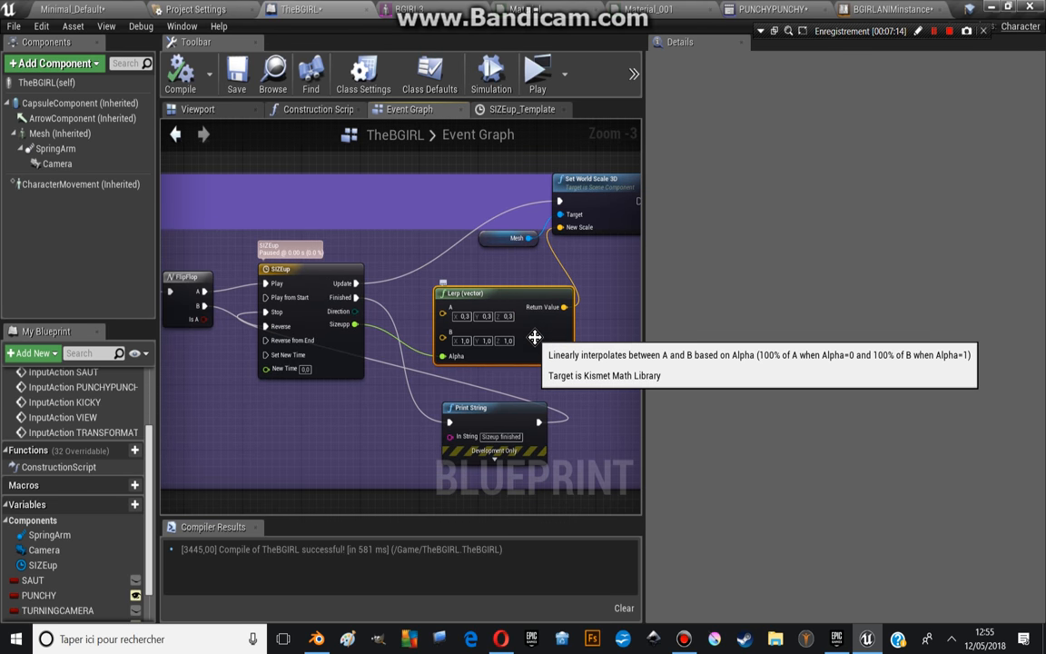
{"action": "mouse_move", "coordinate": [542, 345]}
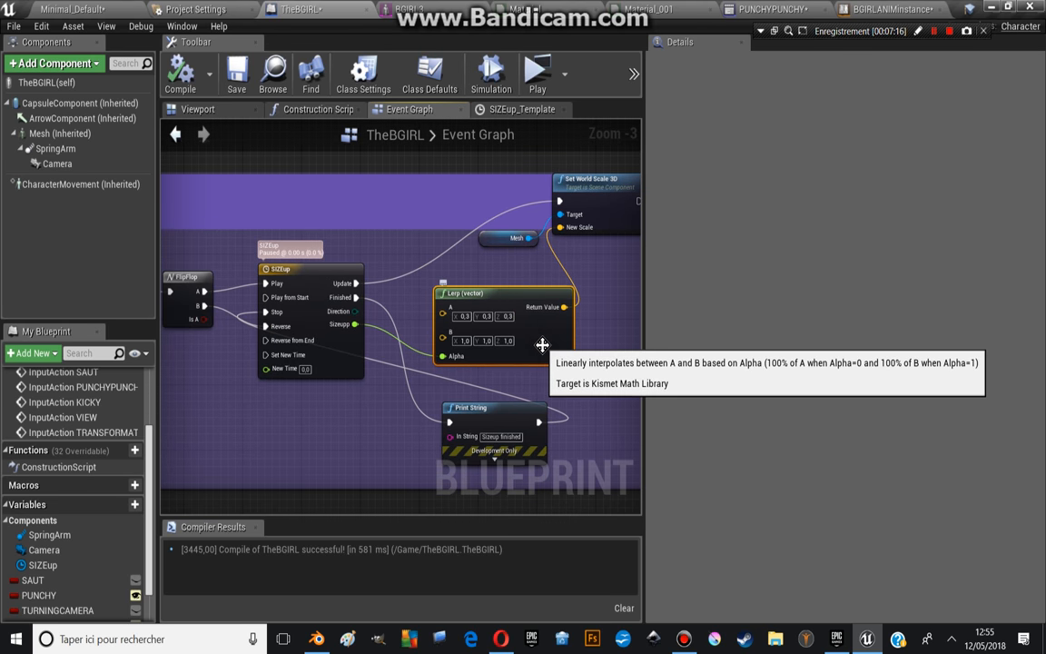
{"action": "mouse_move", "coordinate": [585, 360]}
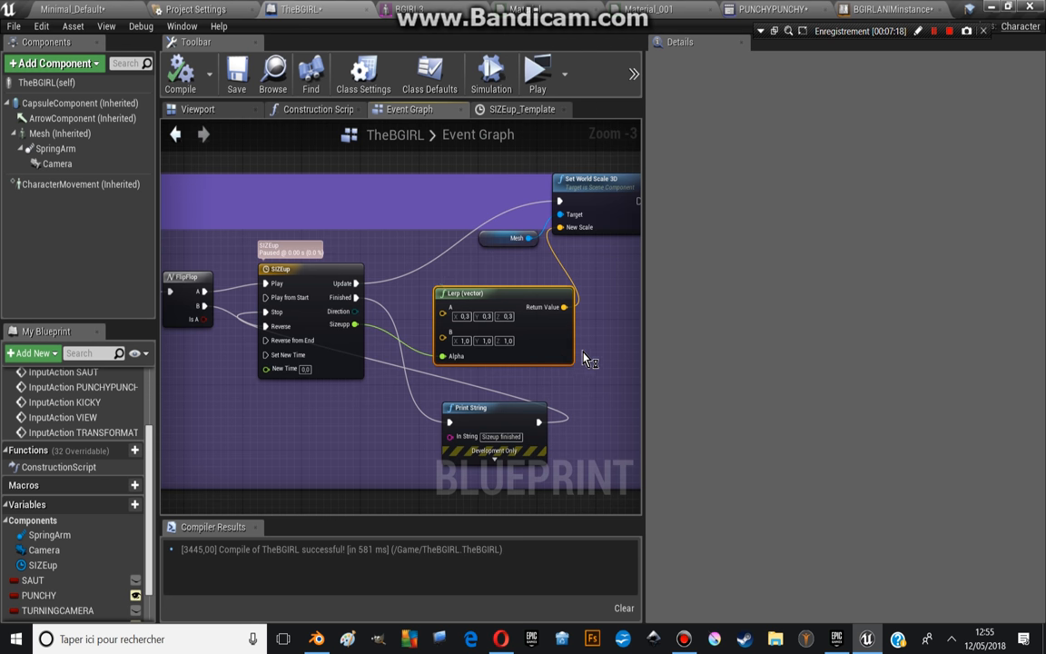
{"action": "mouse_move", "coordinate": [596, 354]}
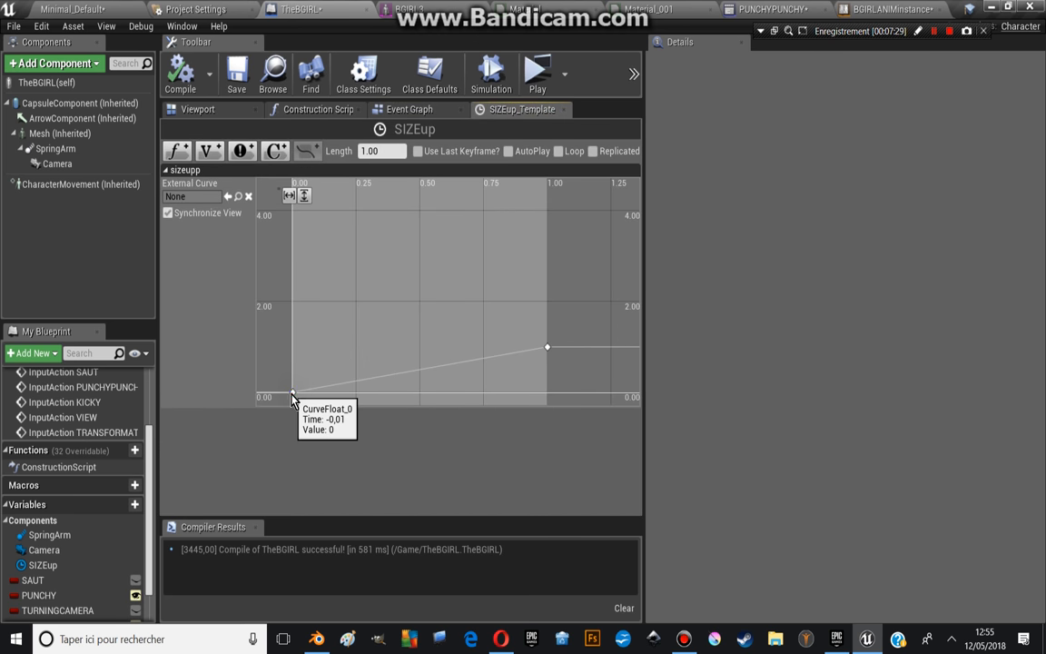
- Inspect the SIZEup curve's starting key, then return to the Lerp-driven world-scale graph
{"action": "left_click", "coordinate": [293, 392]}
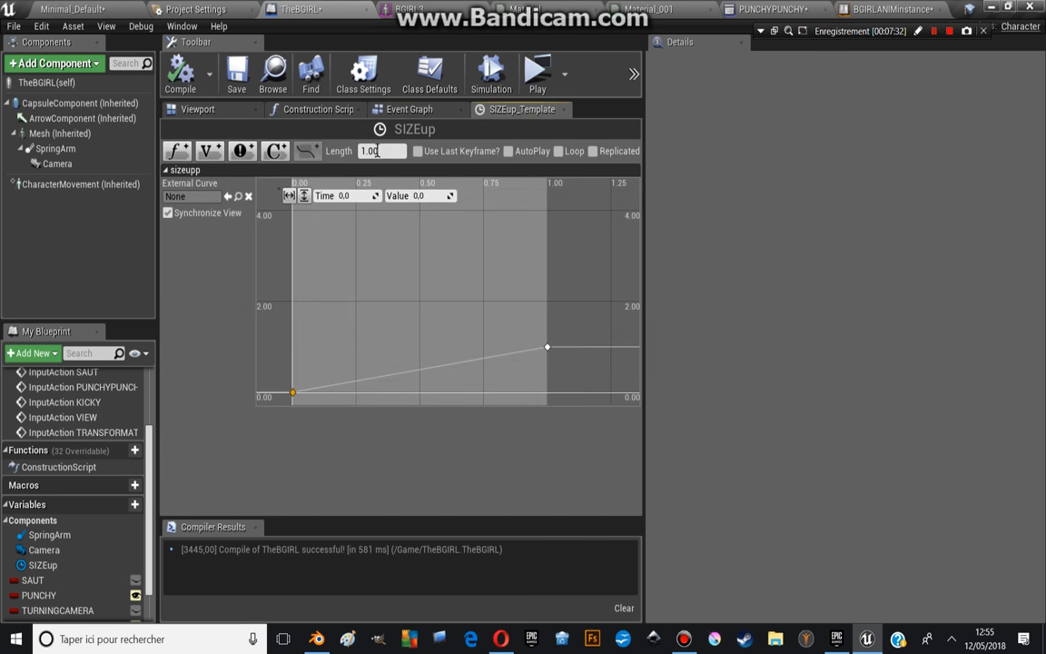
{"action": "left_click", "coordinate": [411, 109]}
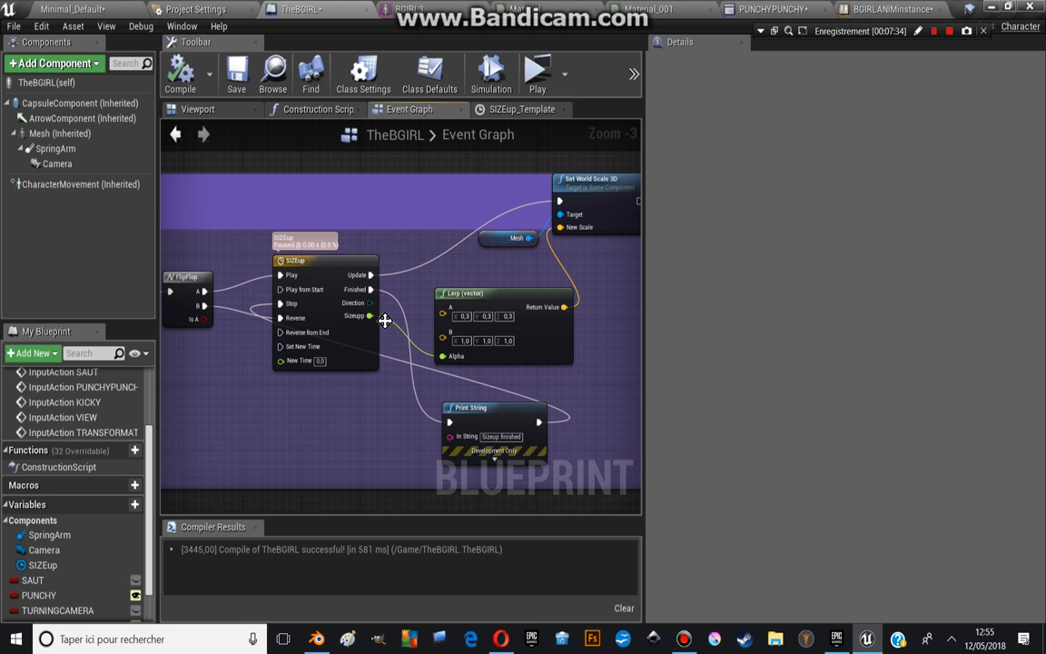
{"action": "left_click", "coordinate": [538, 73]}
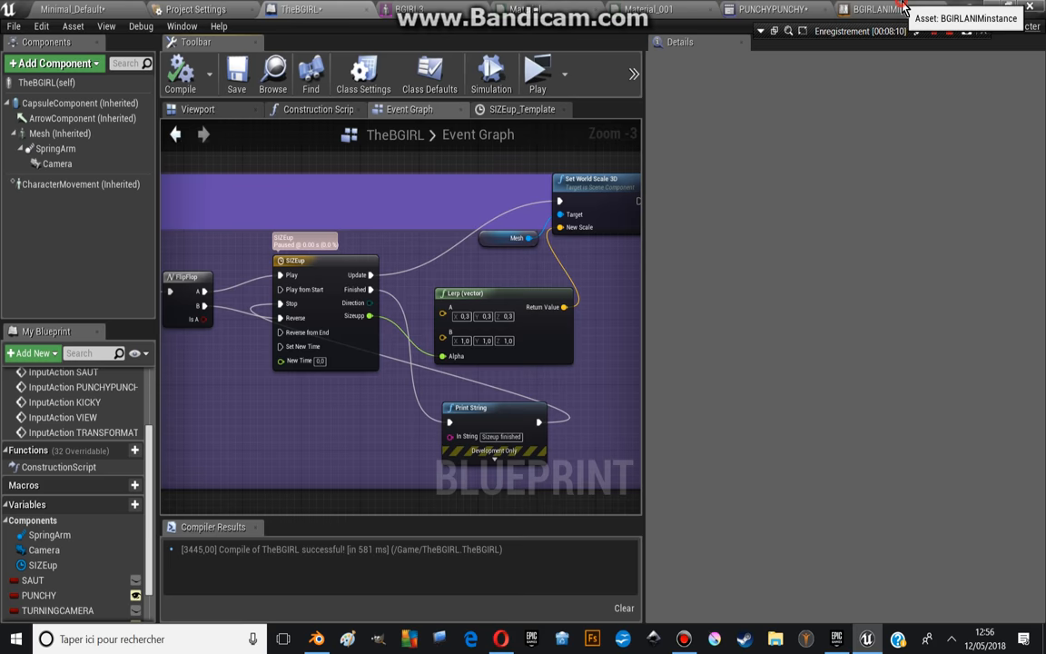
- Preview the Birblend blend space at near-zero, low and medium values on the vitesse axis
{"action": "left_click", "coordinate": [876, 10]}
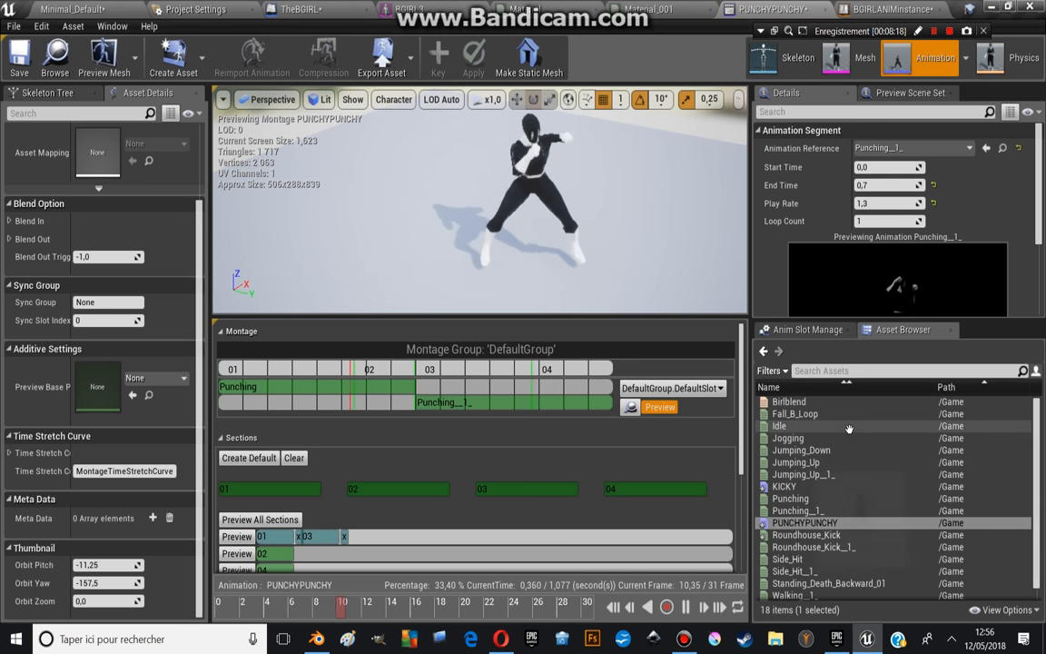
{"action": "mouse_move", "coordinate": [788, 402]}
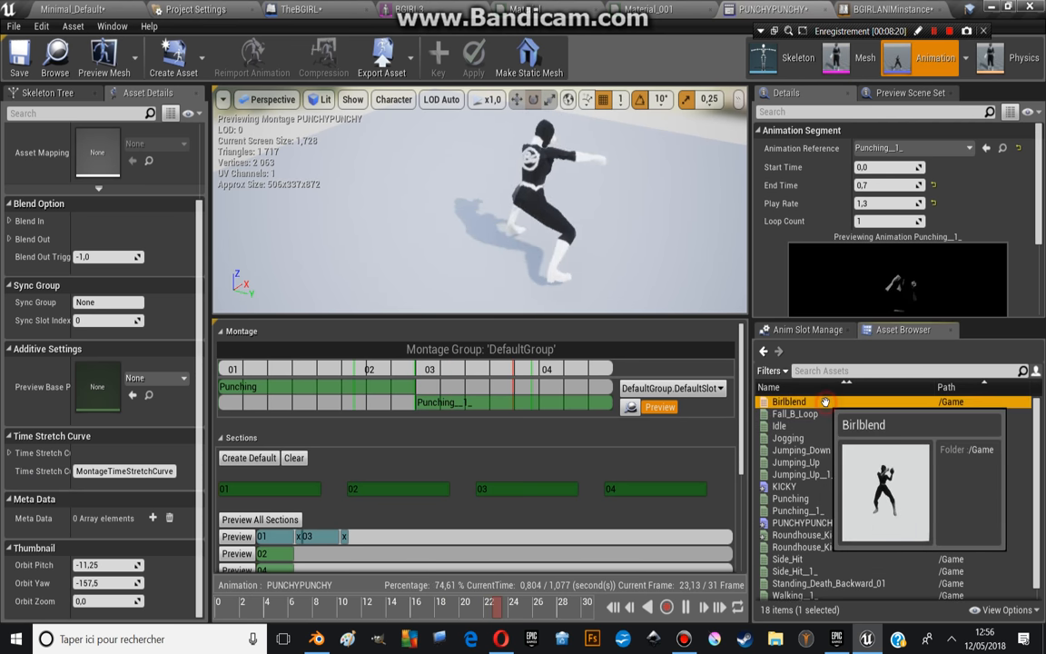
{"action": "double_click", "coordinate": [788, 401]}
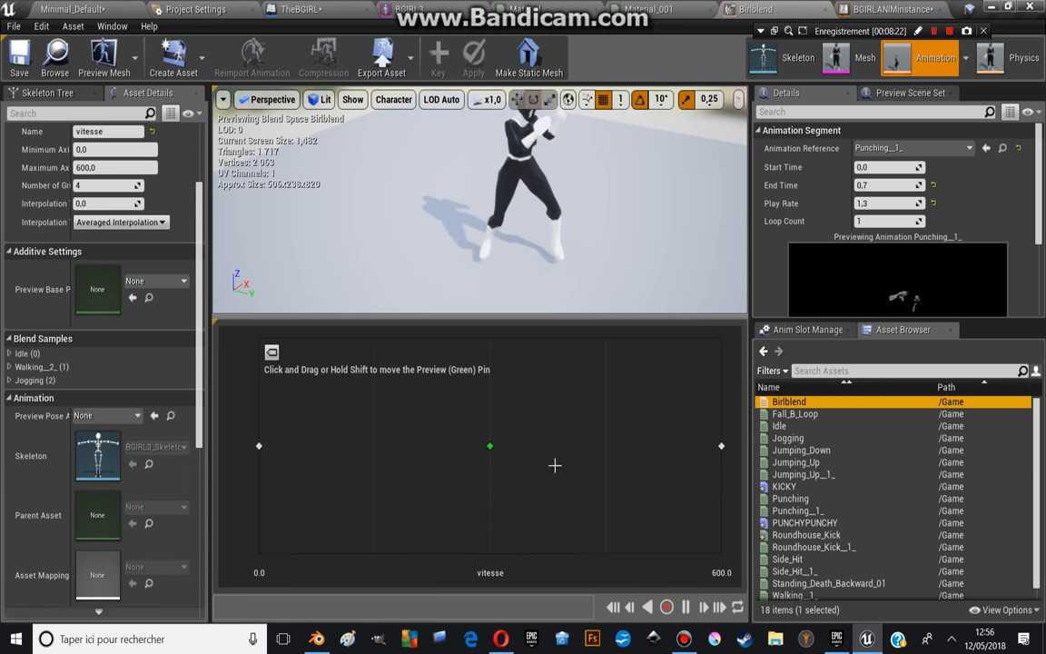
{"action": "left_click_drag", "start_coordinate": [491, 445], "coordinate": [343, 445]}
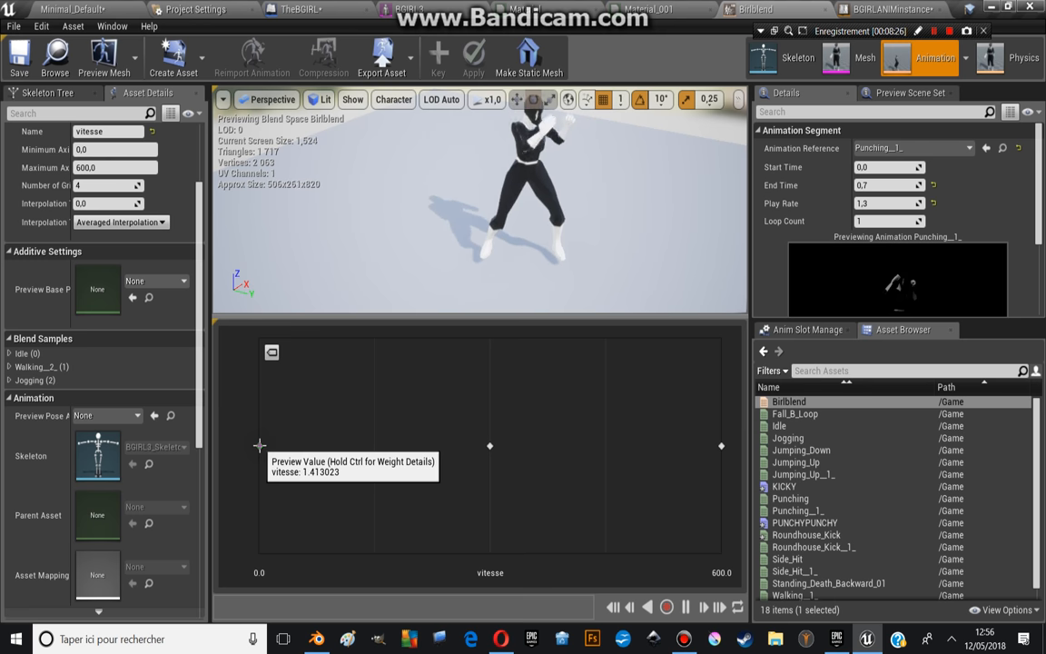
{"action": "left_click_drag", "start_coordinate": [257, 445], "coordinate": [491, 450]}
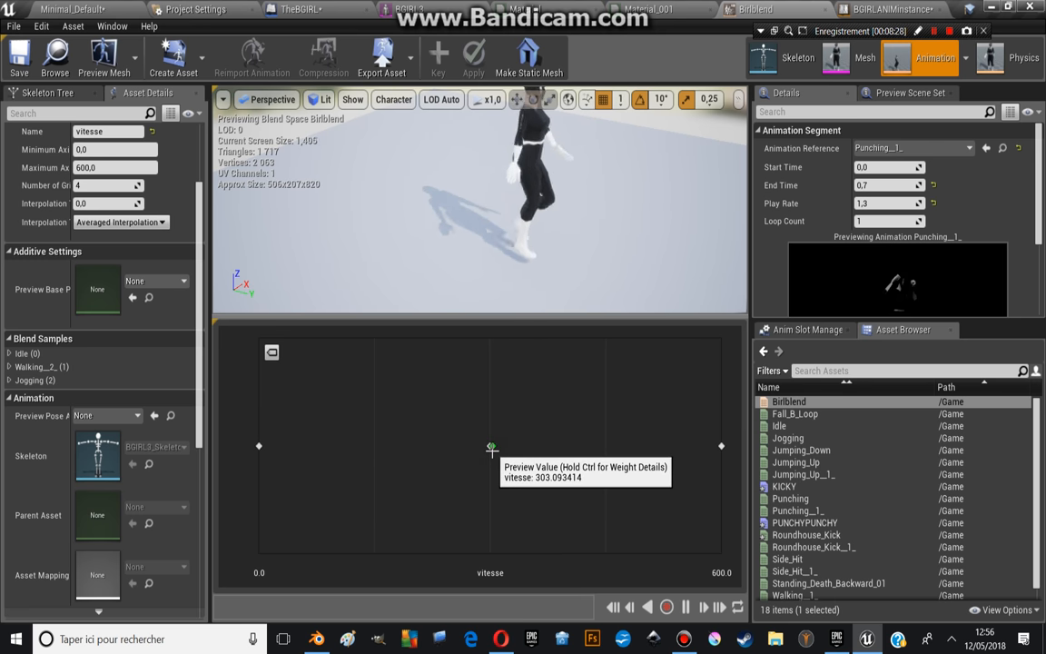
{"action": "left_click_drag", "start_coordinate": [491, 447], "coordinate": [717, 449]}
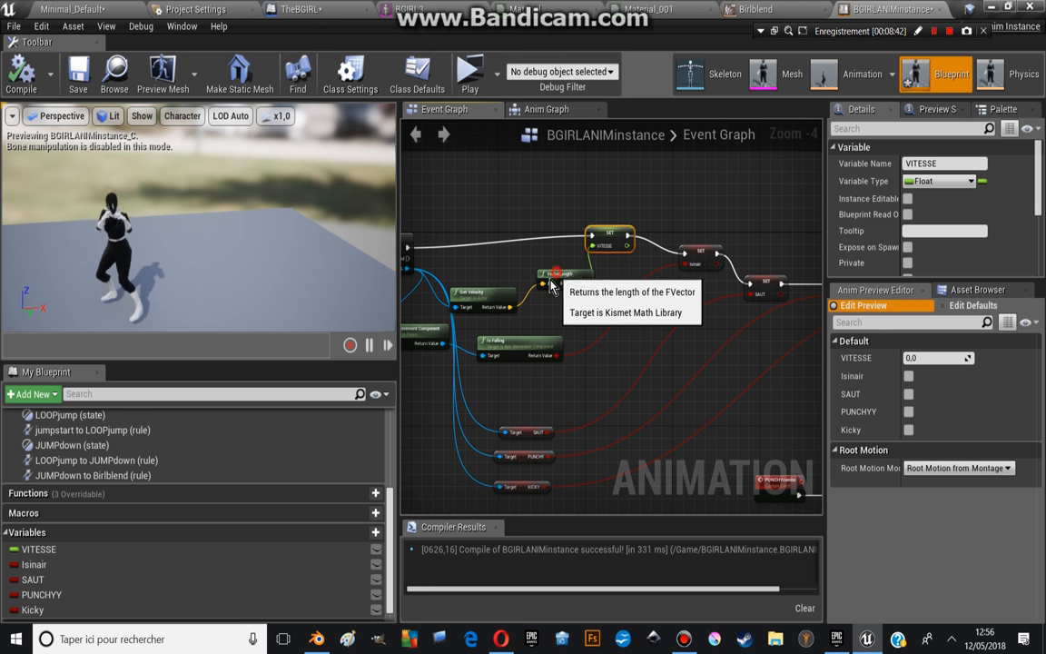
- Leave the animation blueprint for TheBGIRL blueprint's size-up and world-scale event graph
{"action": "left_click", "coordinate": [418, 73]}
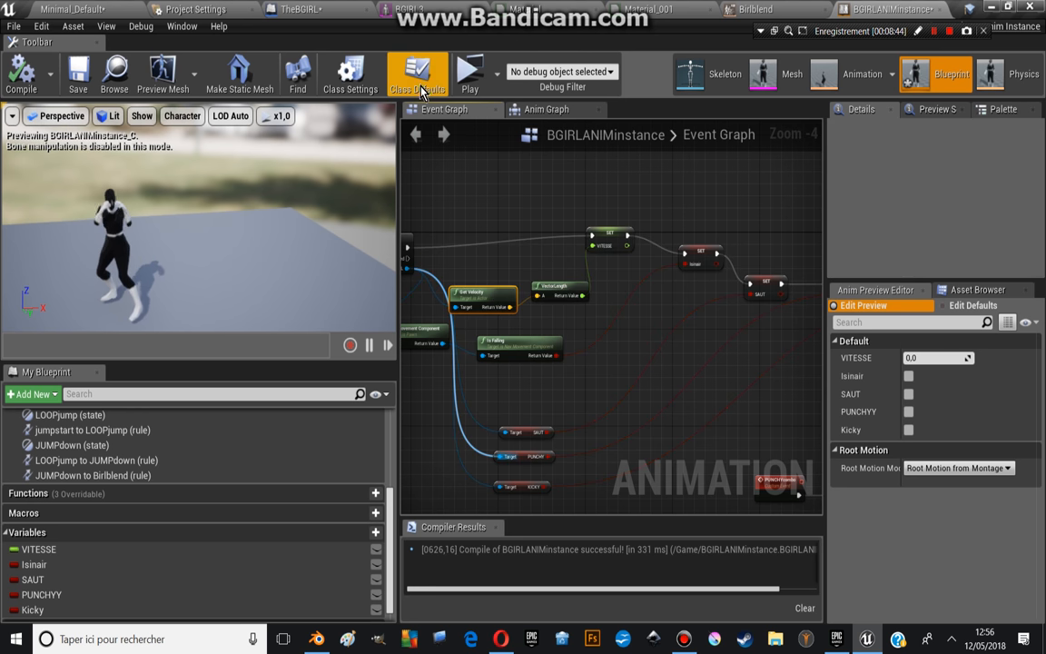
{"action": "left_click", "coordinate": [755, 9]}
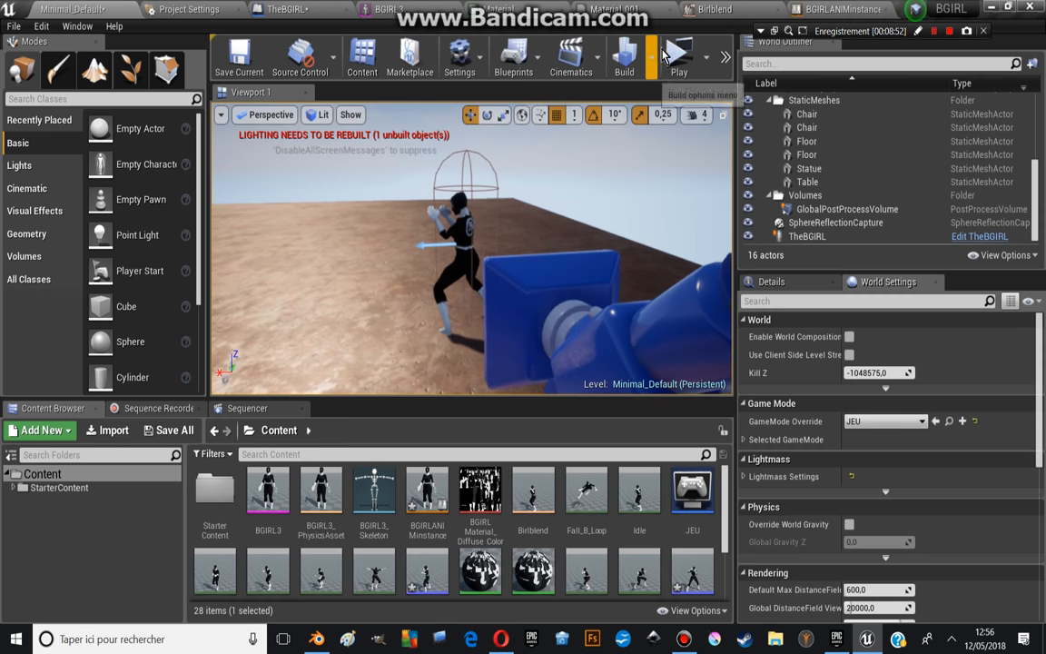
{"action": "left_click", "coordinate": [679, 54]}
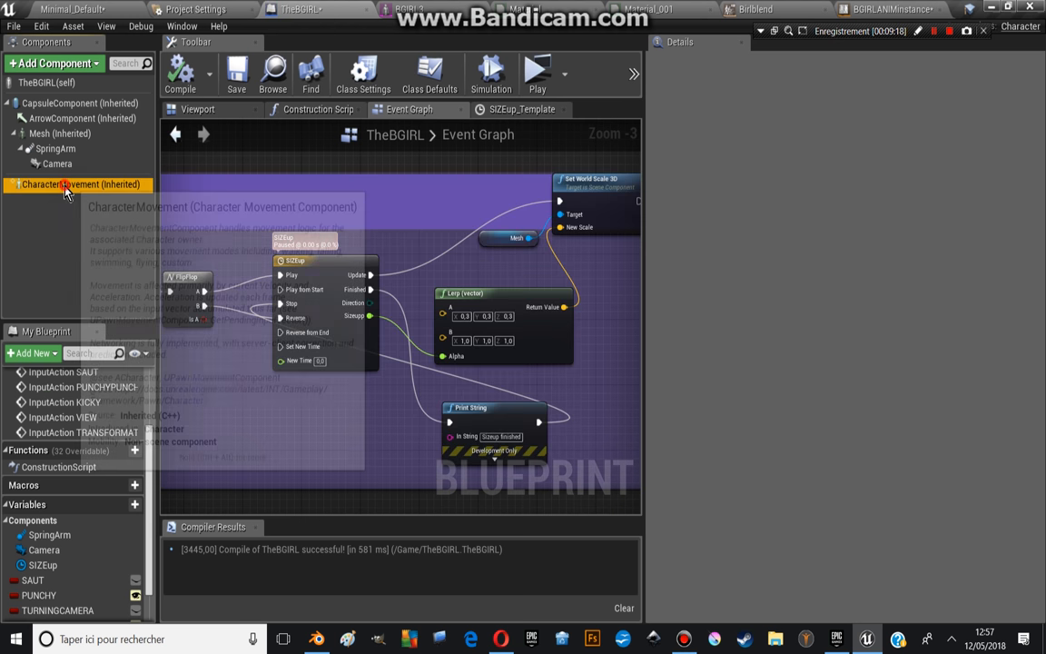
- Review the CharacterMovement settings, then launch BGIRL in a standalone game preview
{"action": "left_click", "coordinate": [77, 185]}
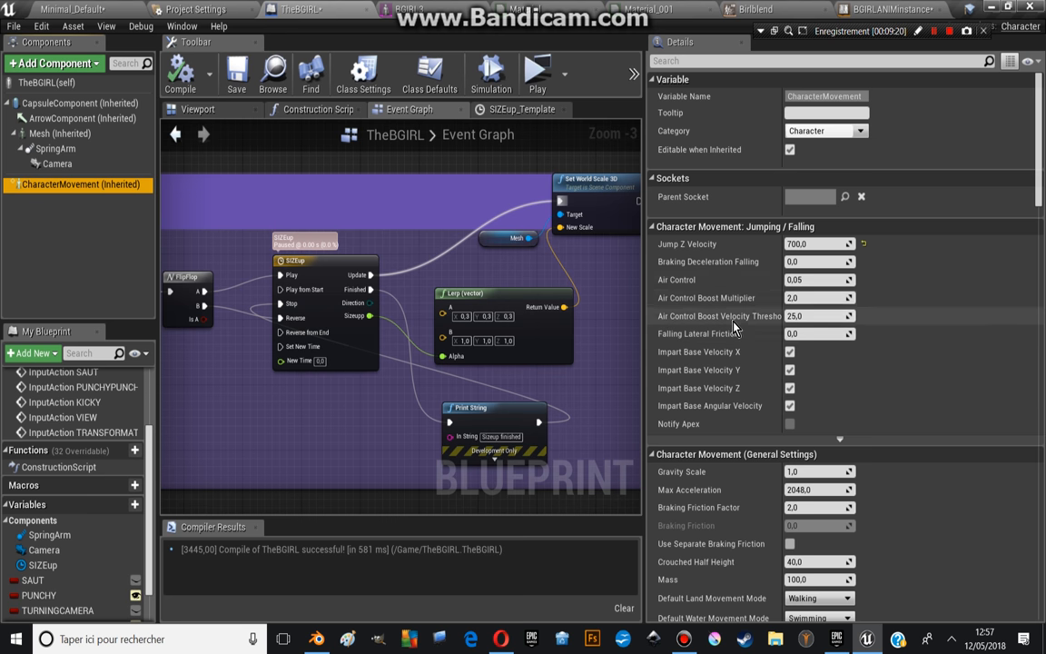
{"action": "scroll", "scroll_direction": "down", "scroll_amount": 3}
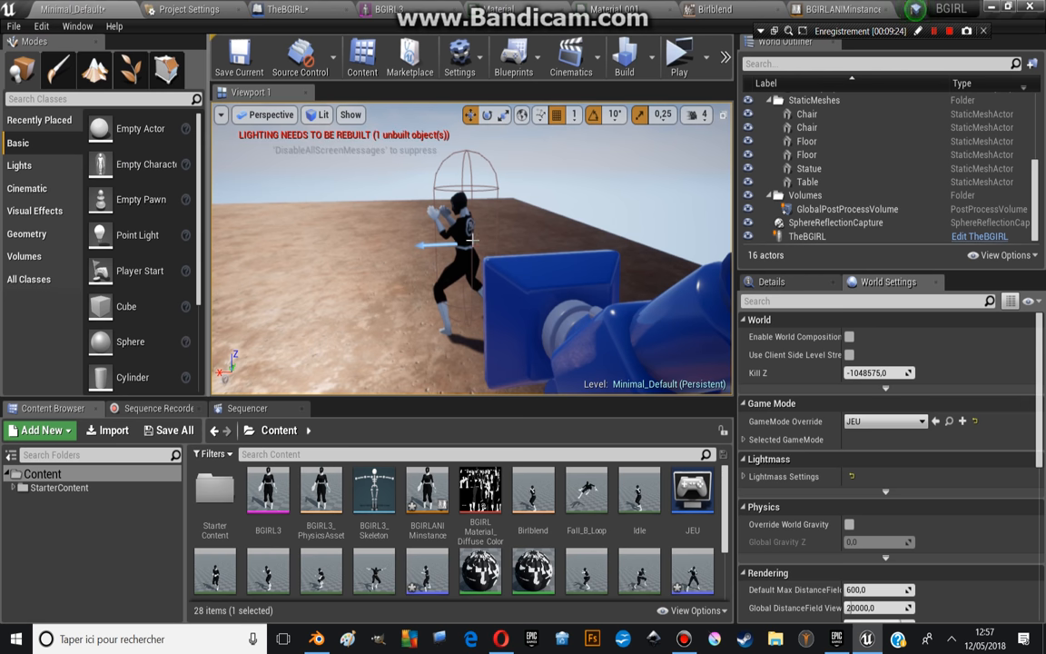
{"action": "left_click", "coordinate": [679, 56]}
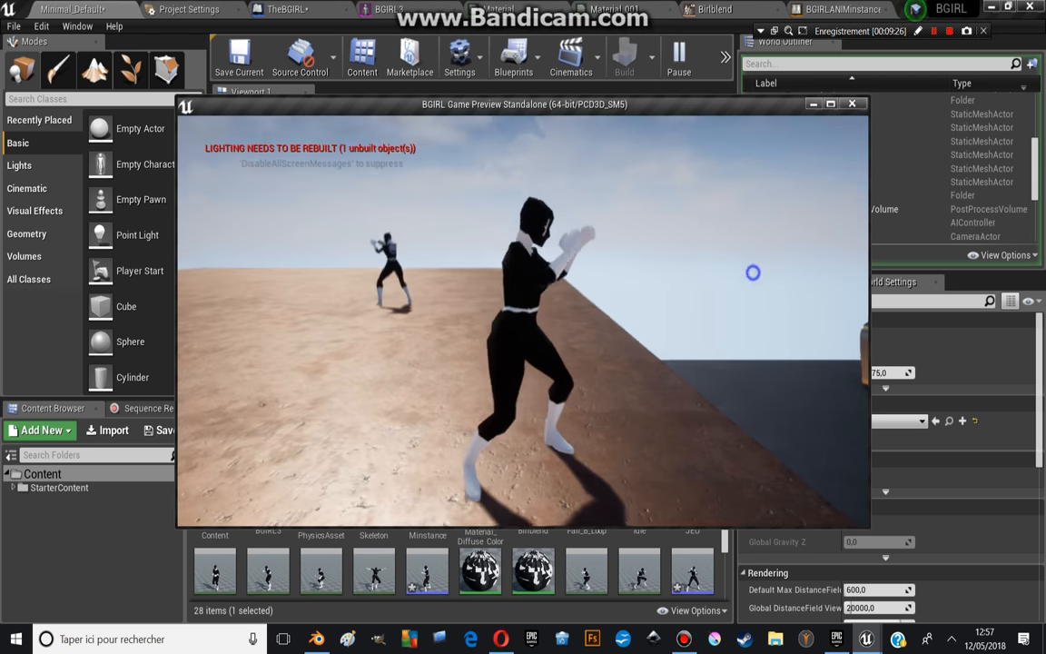